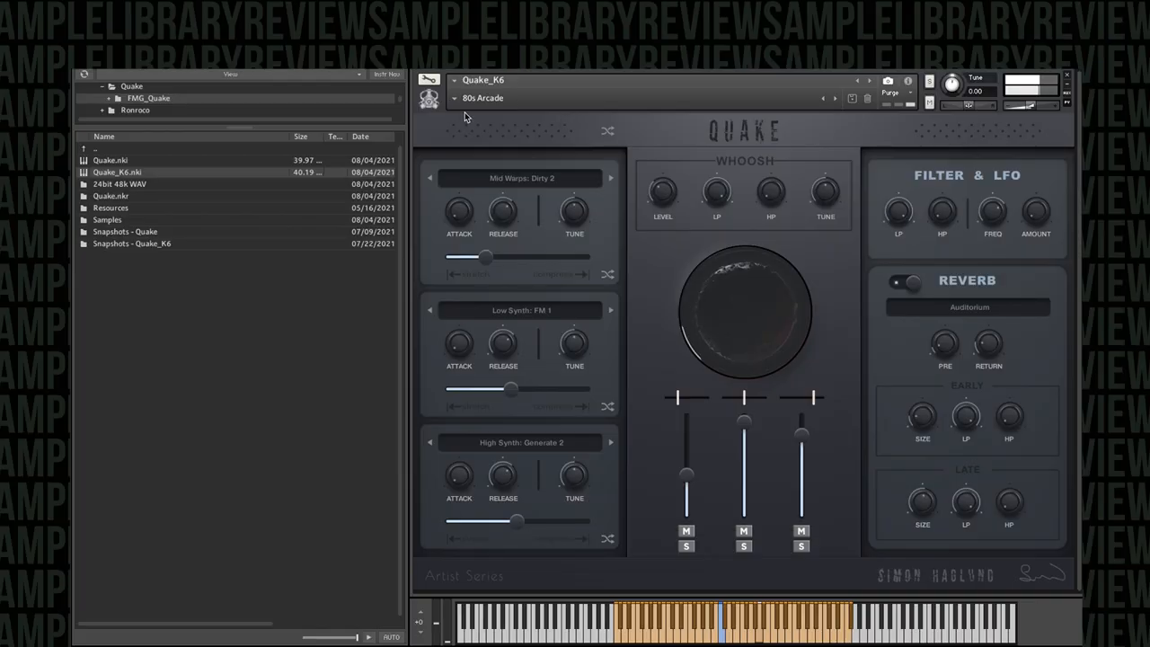
Load the A Little Dirty snapshot into Quake from the preset list
left_click(833, 97)
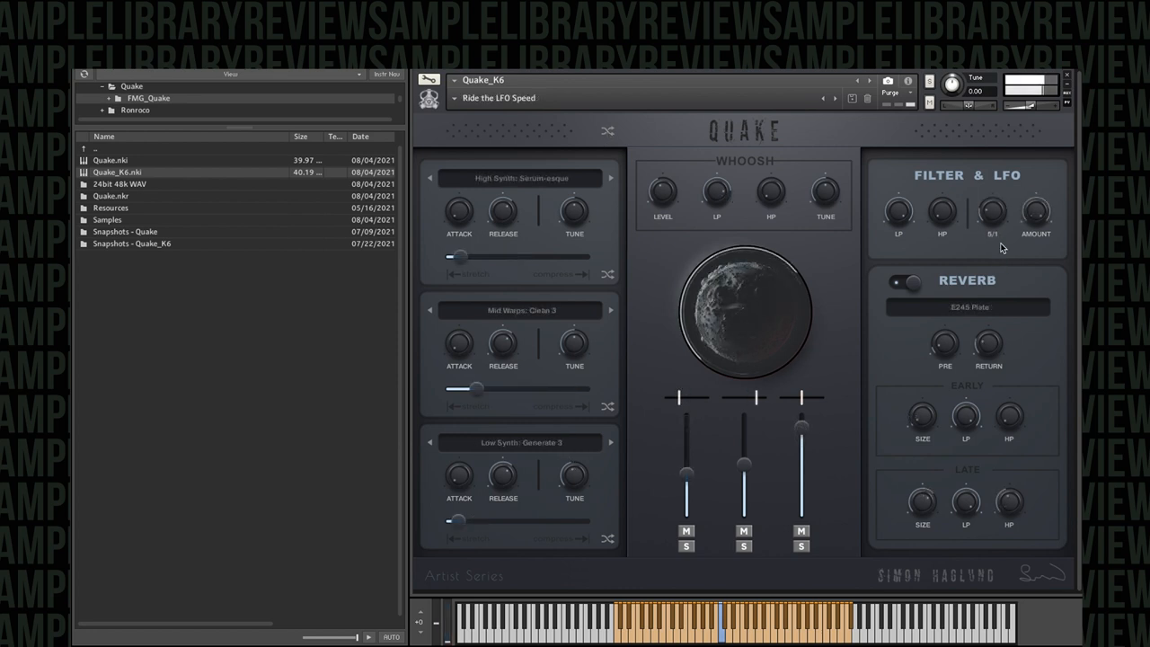
left_click_drag(991, 212, 992, 194)
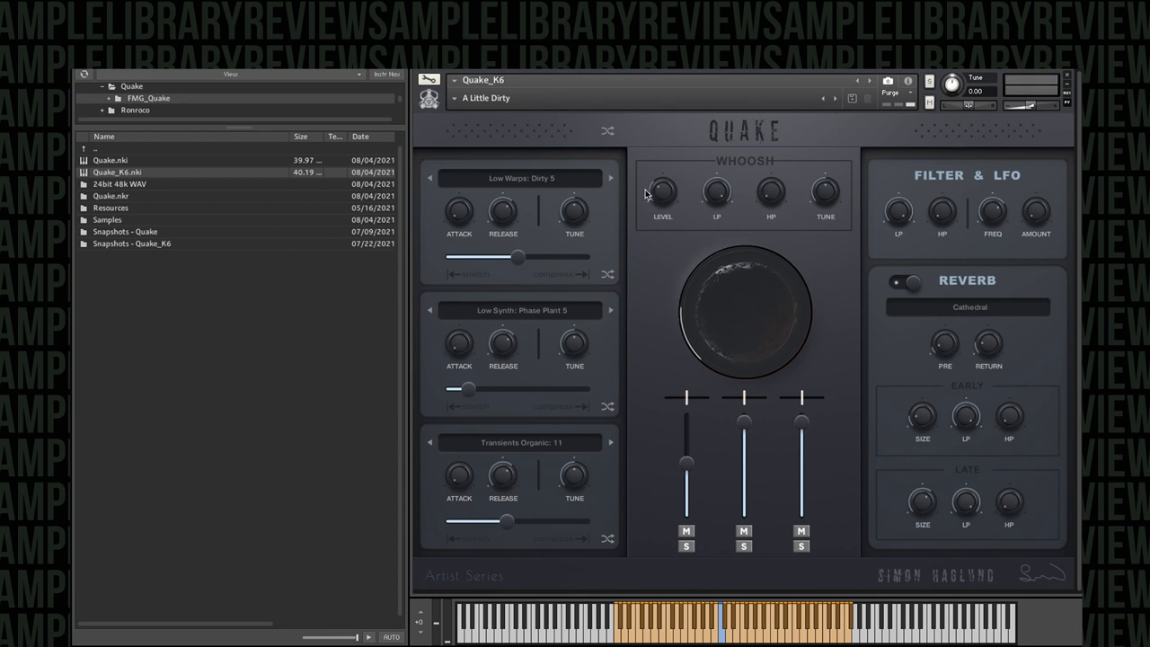
mouse_move(627, 190)
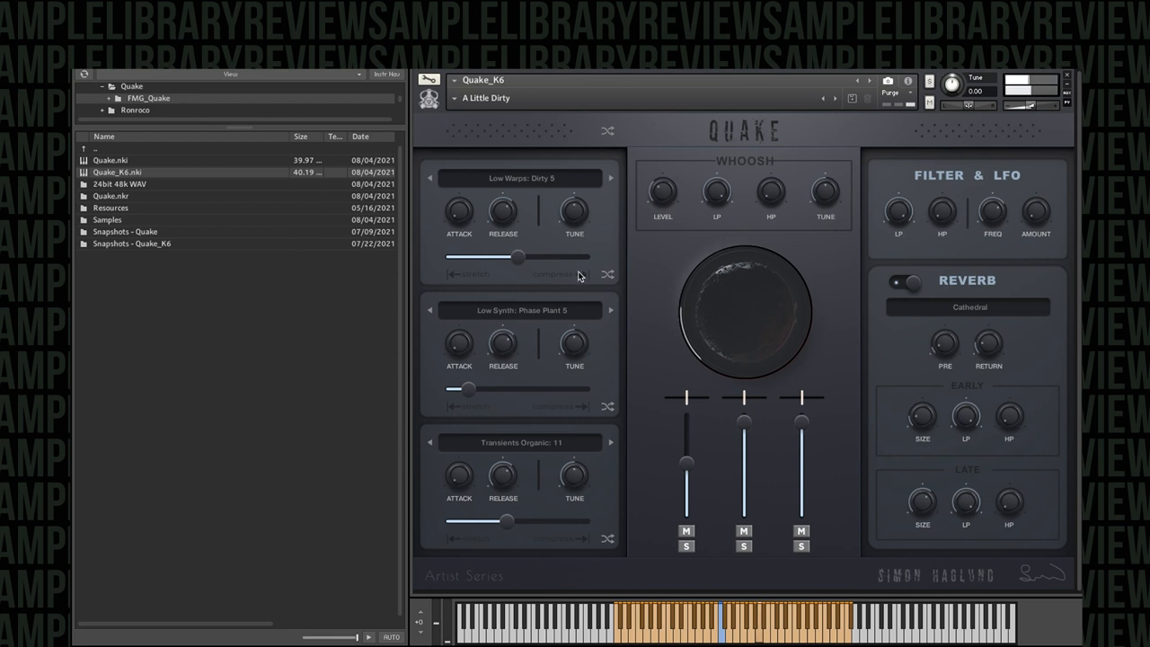
Audition the Doom Boom, Grinding Halt and Filthy Drop presets in turn
left_click(485, 97)
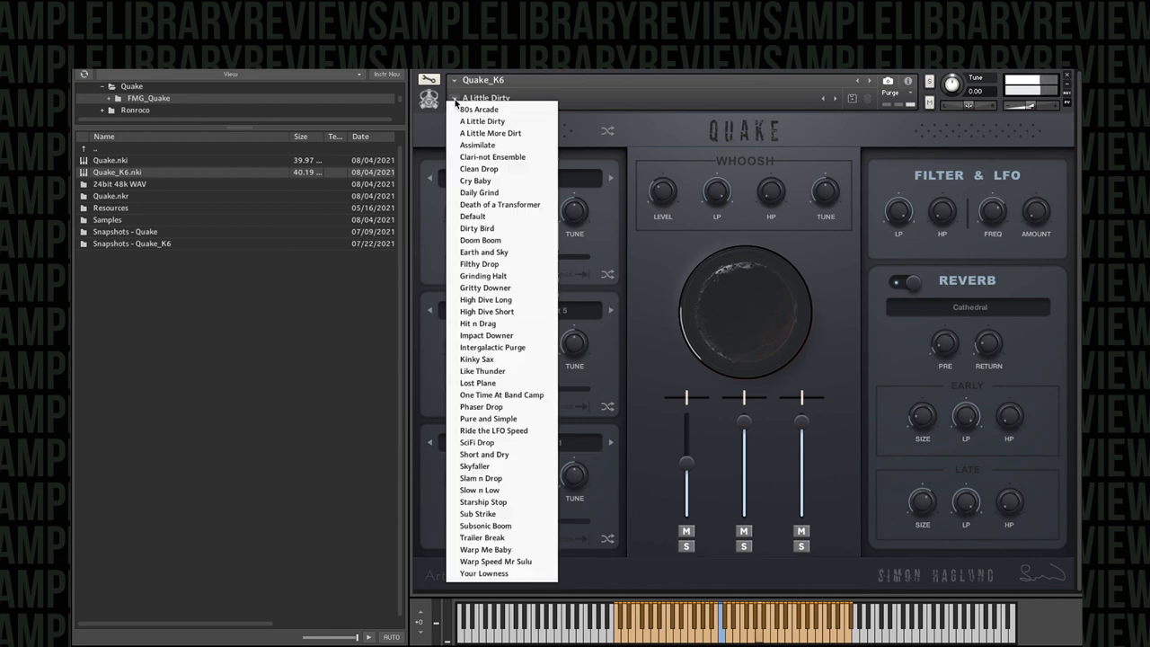
mouse_move(478, 109)
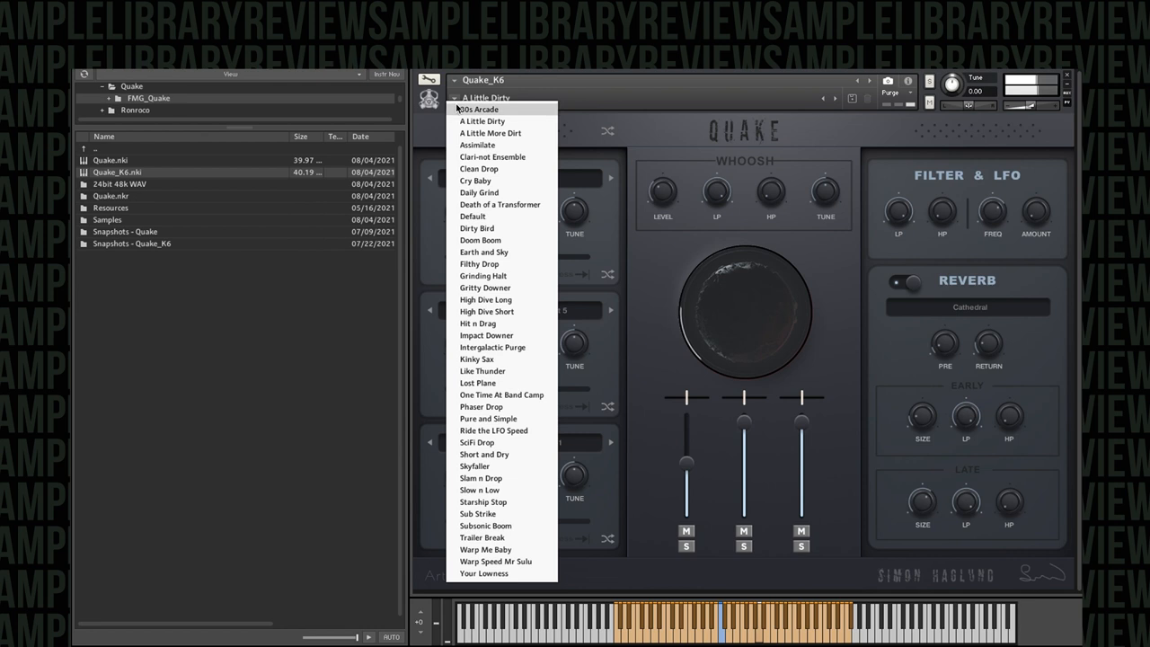
left_click(477, 109)
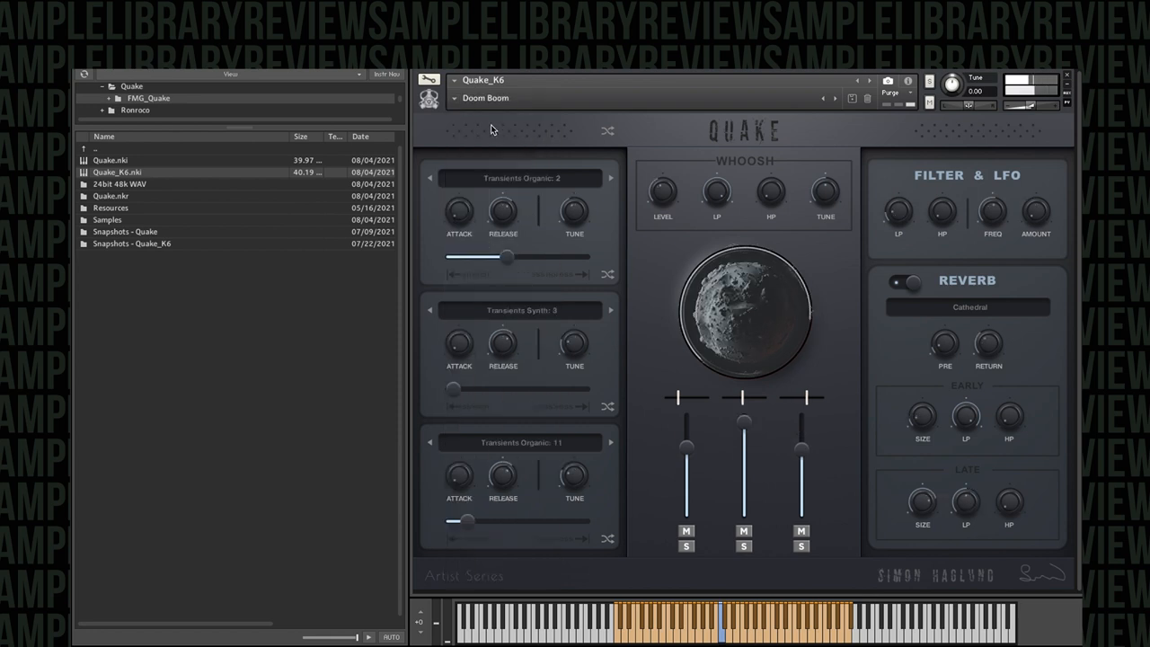
left_click(485, 97)
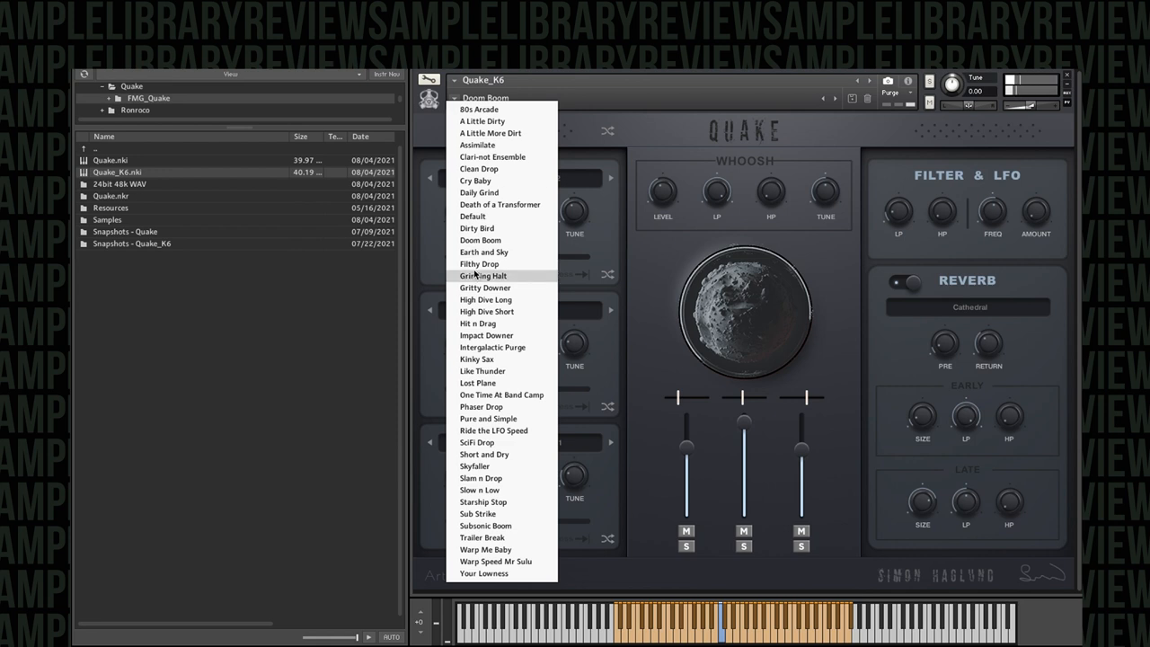
left_click(482, 276)
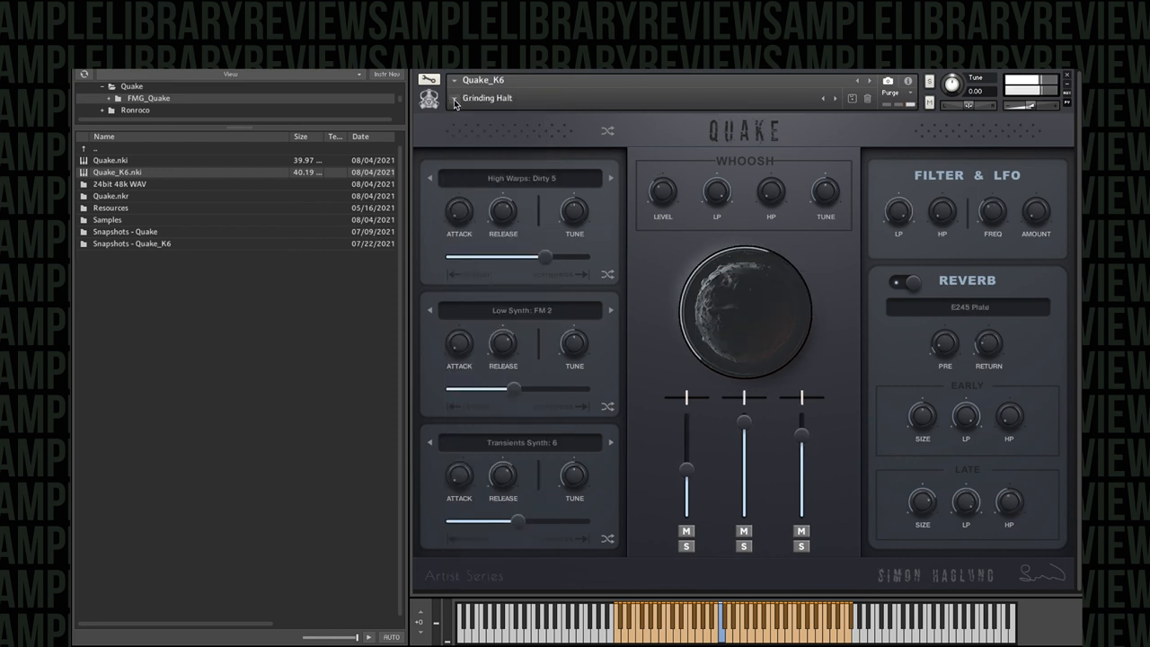
left_click(488, 97)
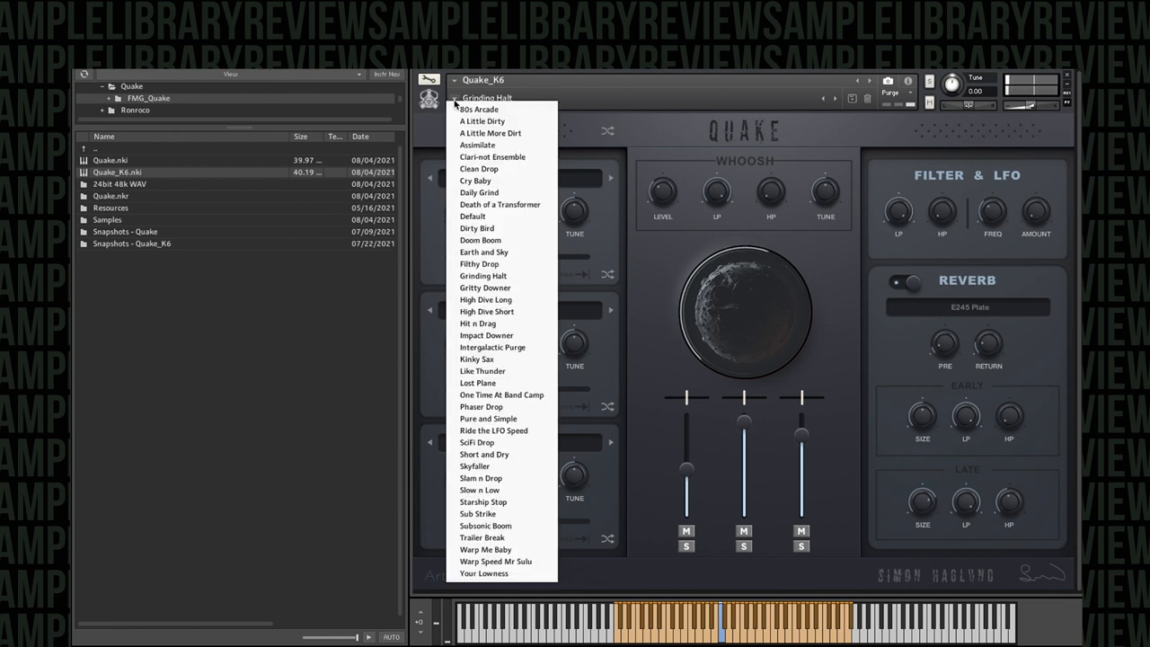
left_click(478, 192)
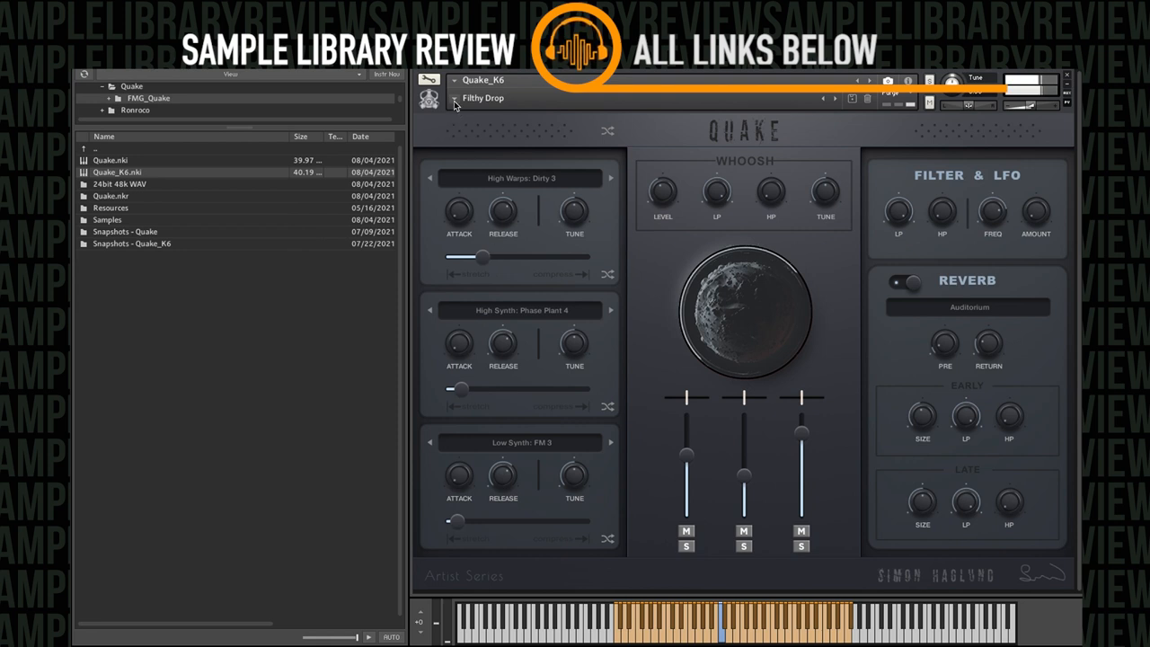
Try Hit n Drag, then settle on the Impact Downer preset
left_click(481, 97)
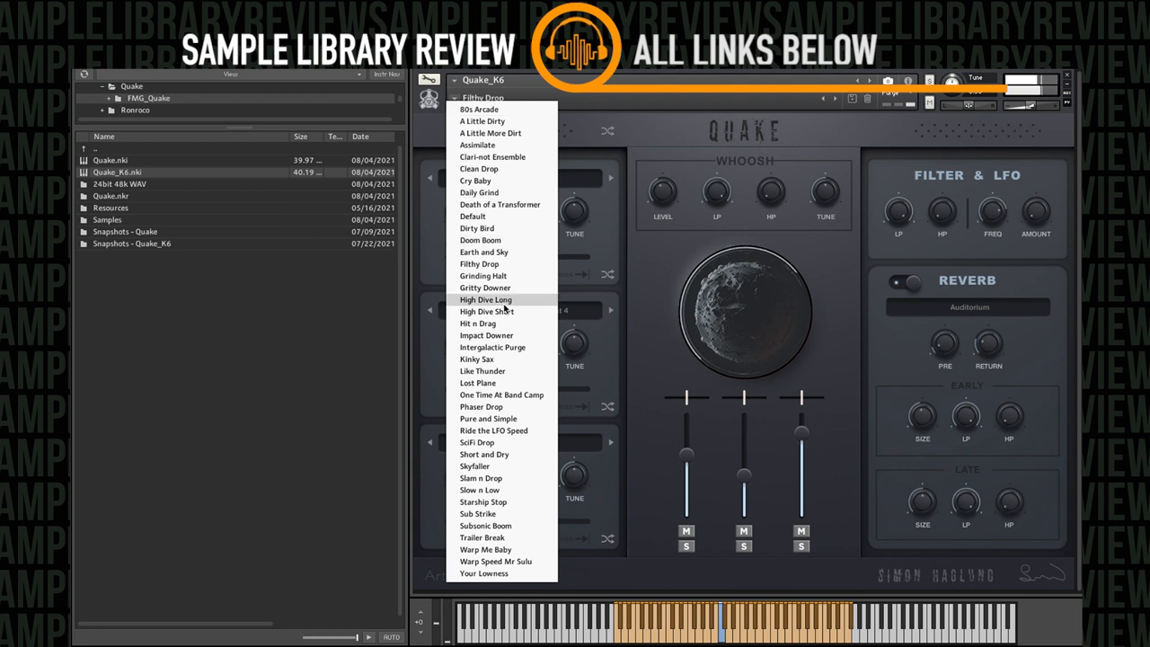
left_click(487, 311)
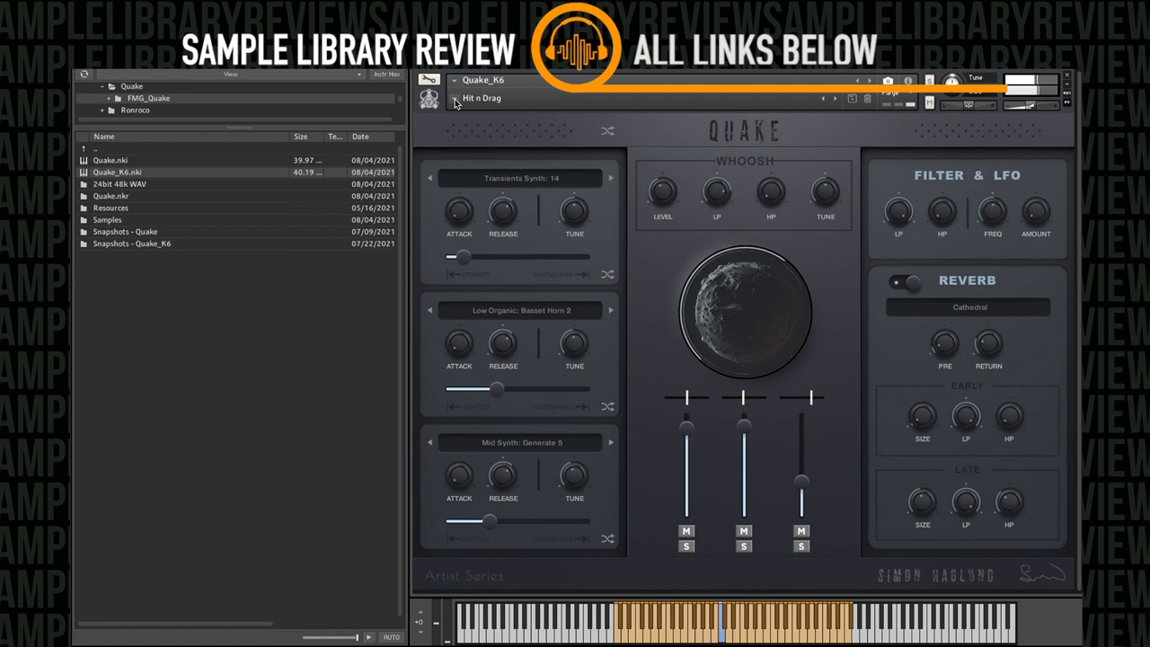
left_click(482, 97)
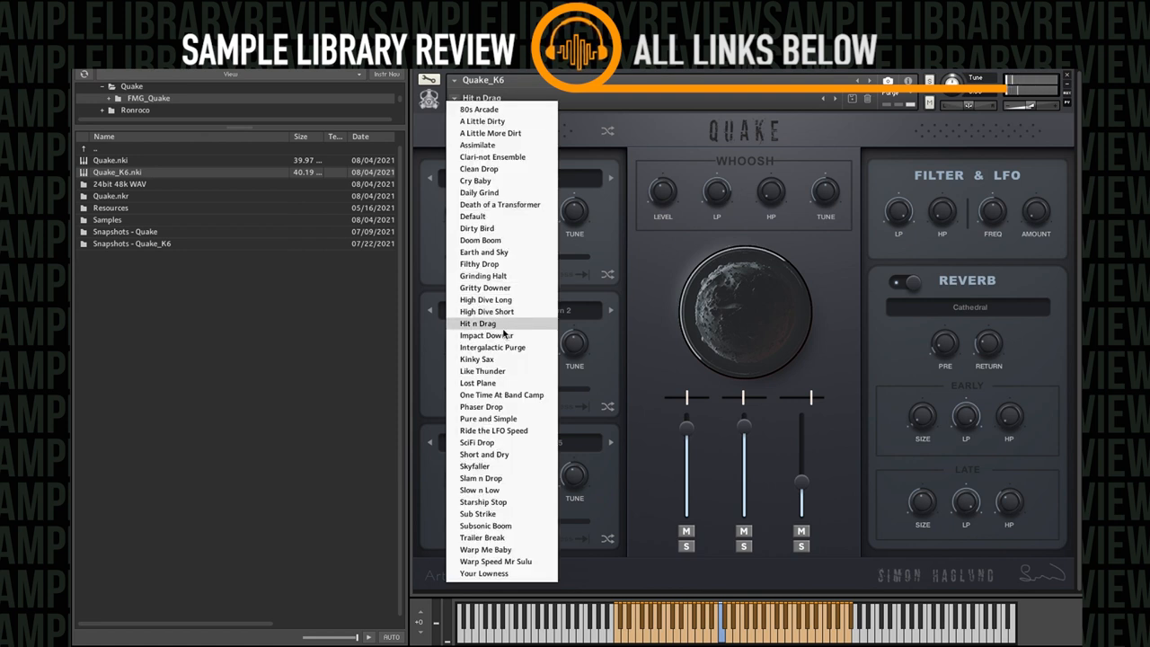
left_click(487, 336)
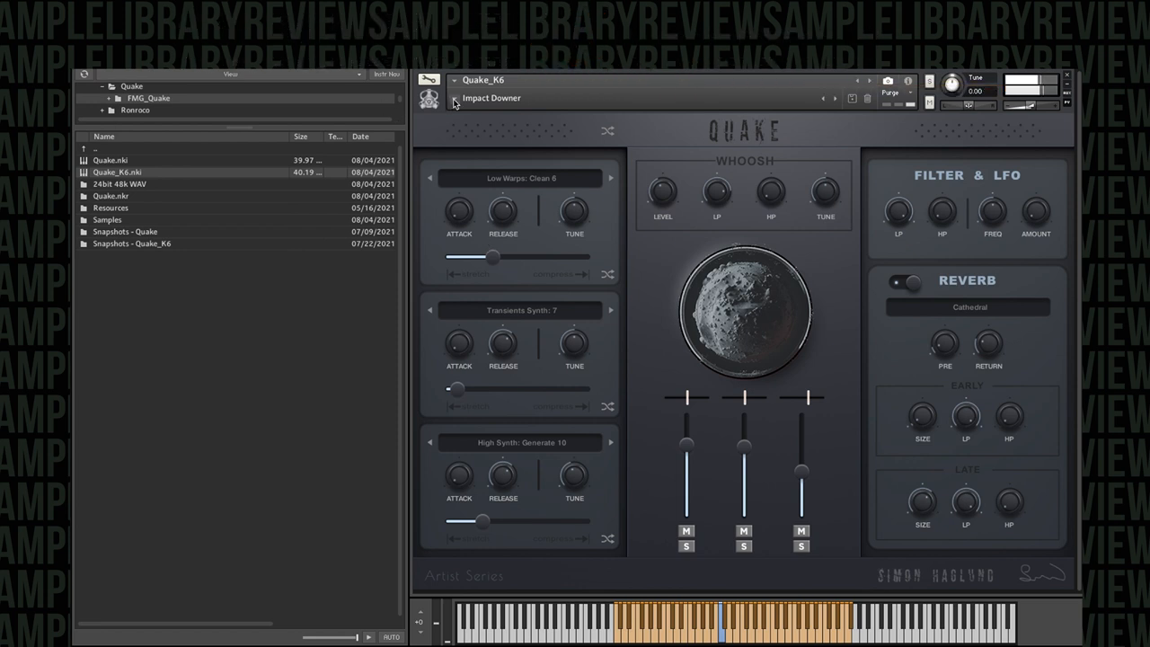
Audition the Intergalactic Purge and Lost Plane presets
left_click(492, 97)
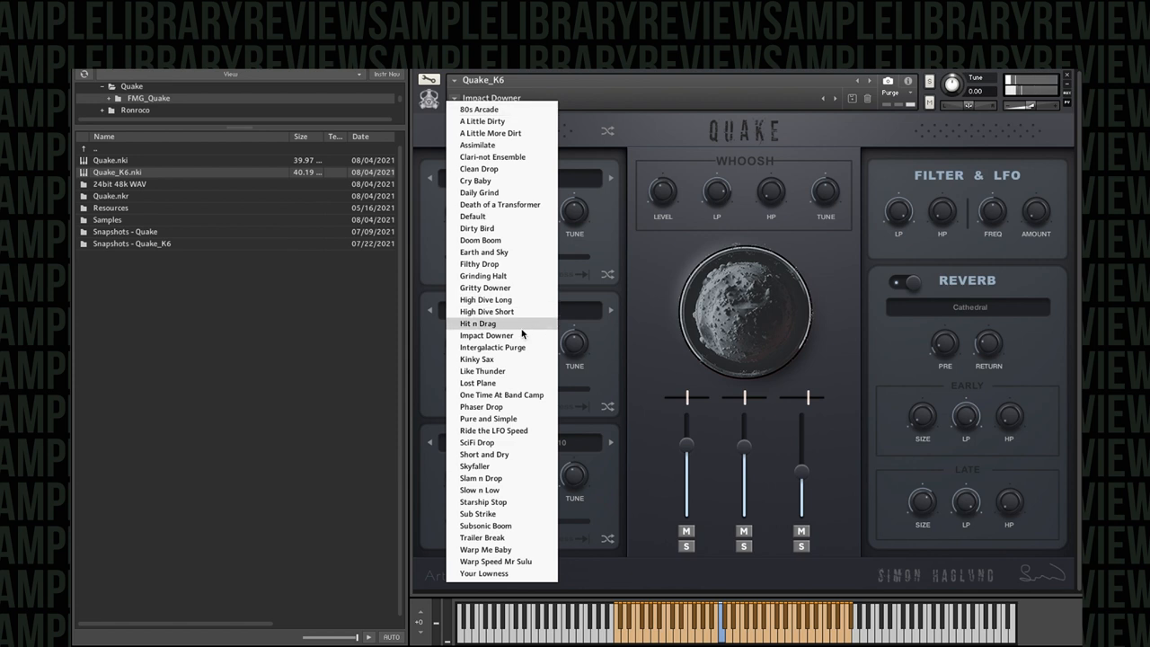
left_click(493, 347)
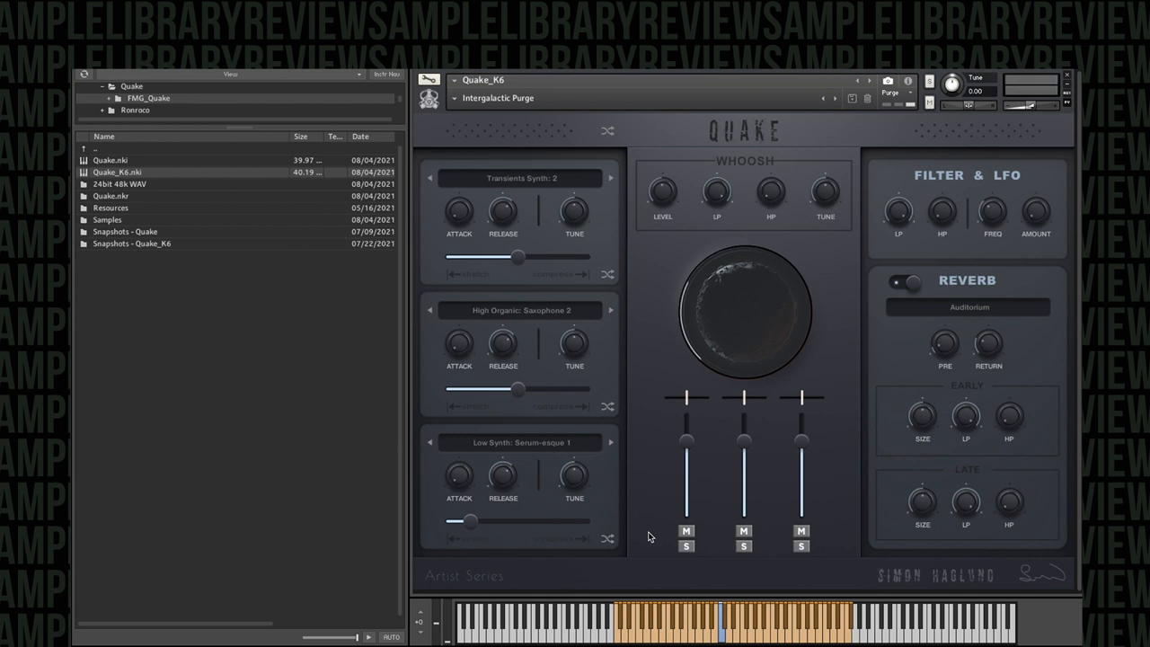
mouse_move(591, 247)
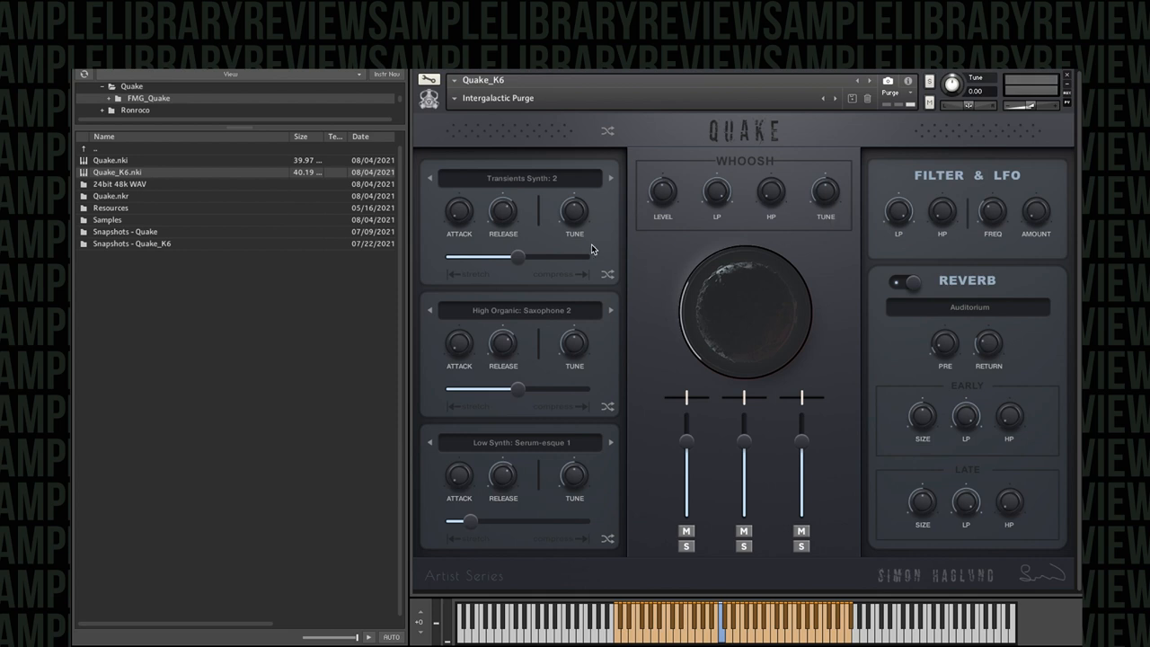
mouse_move(625, 181)
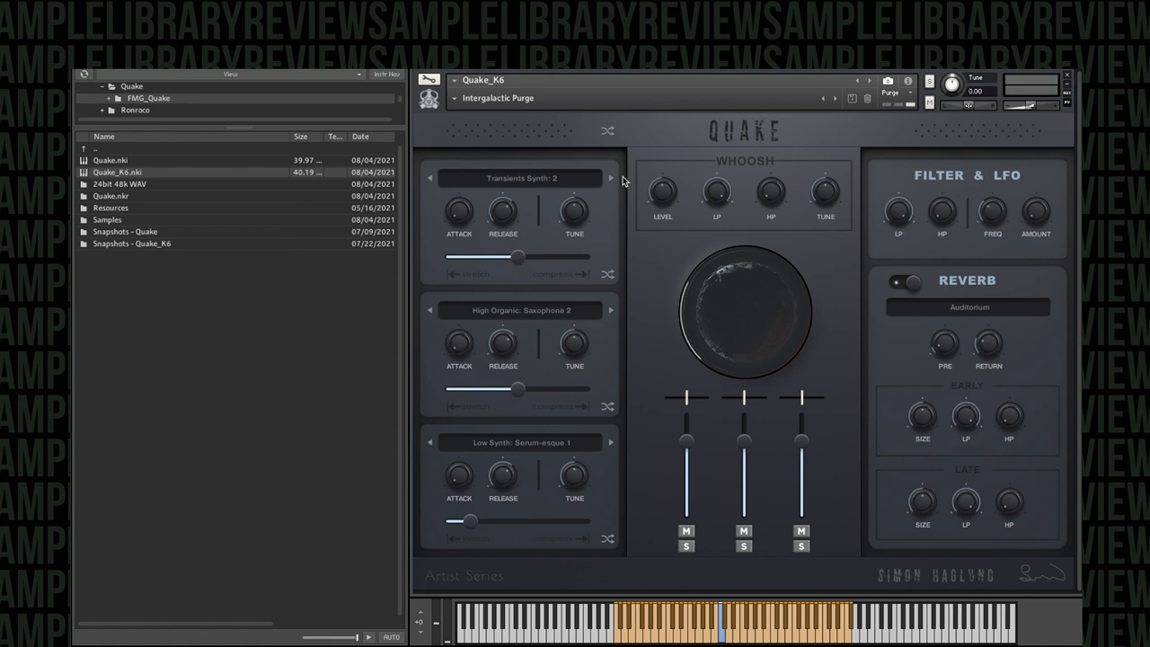
mouse_move(652, 250)
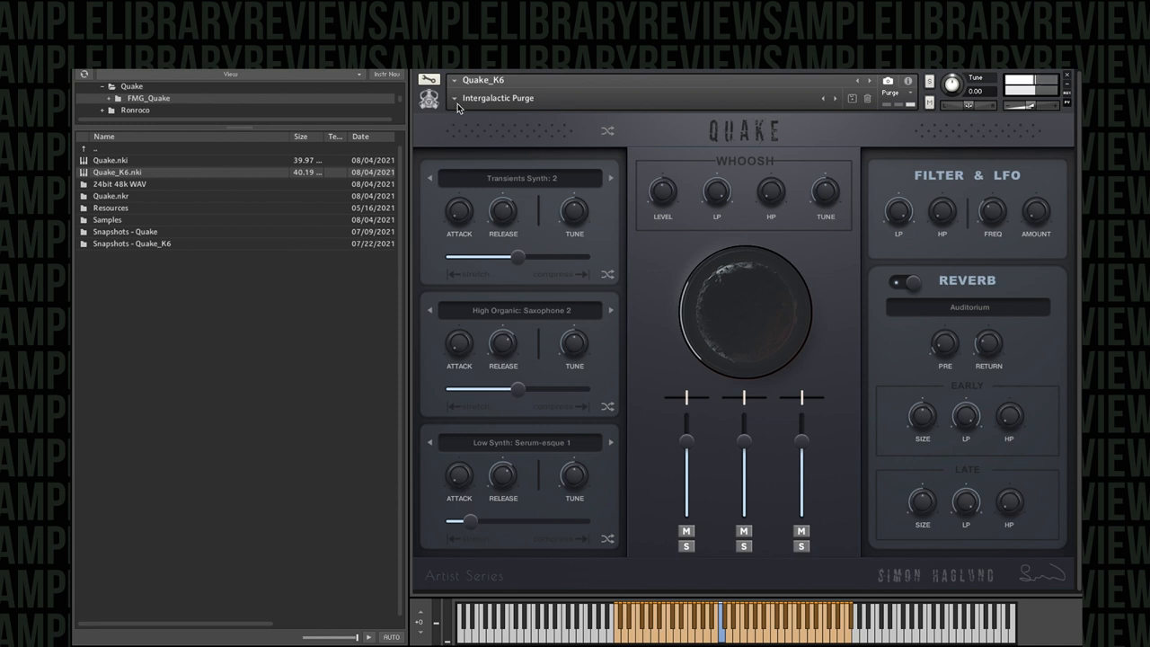
left_click(499, 97)
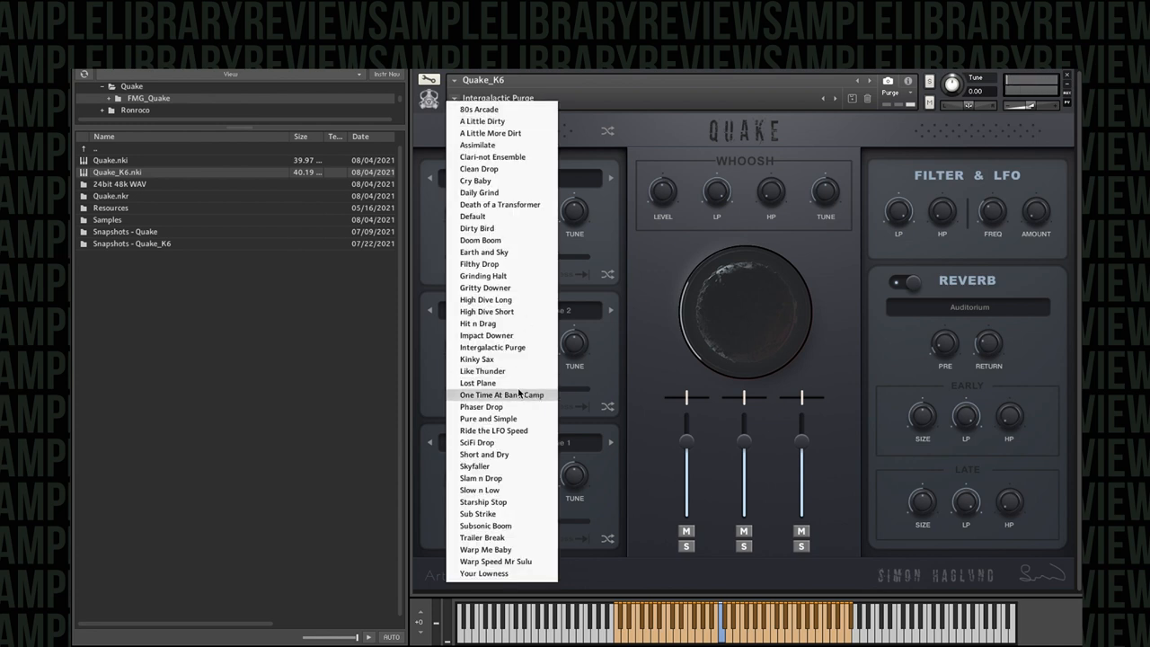
left_click(478, 383)
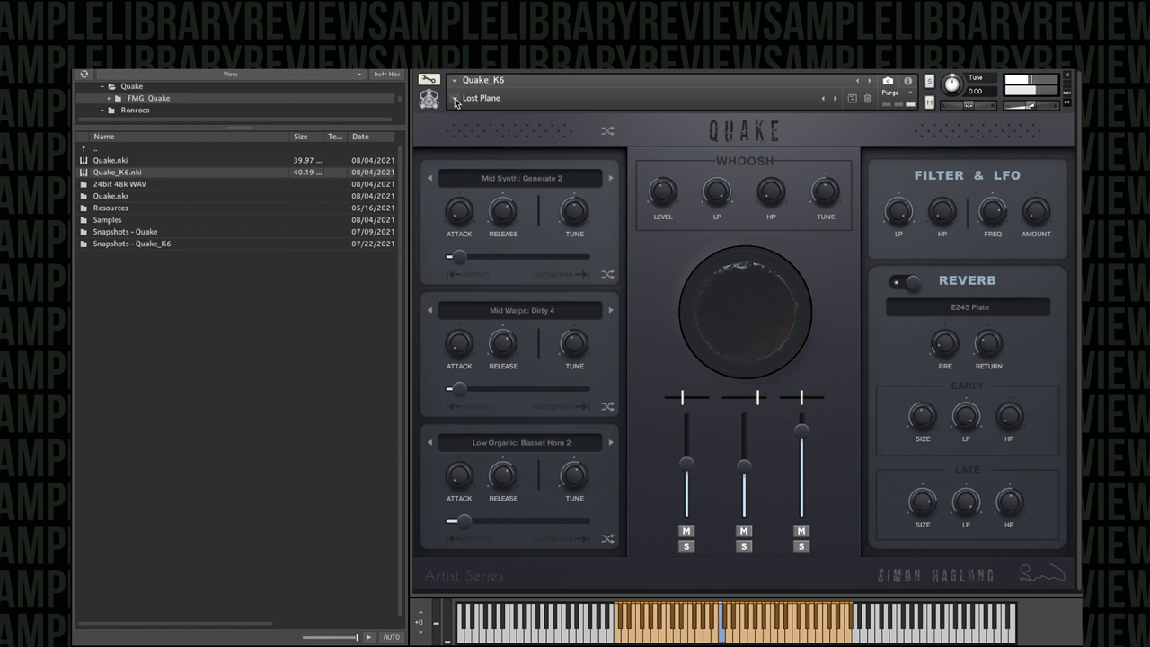
Try One Time At Band Camp and Pure and Simple, then load Ride the LFO Speed
left_click(482, 97)
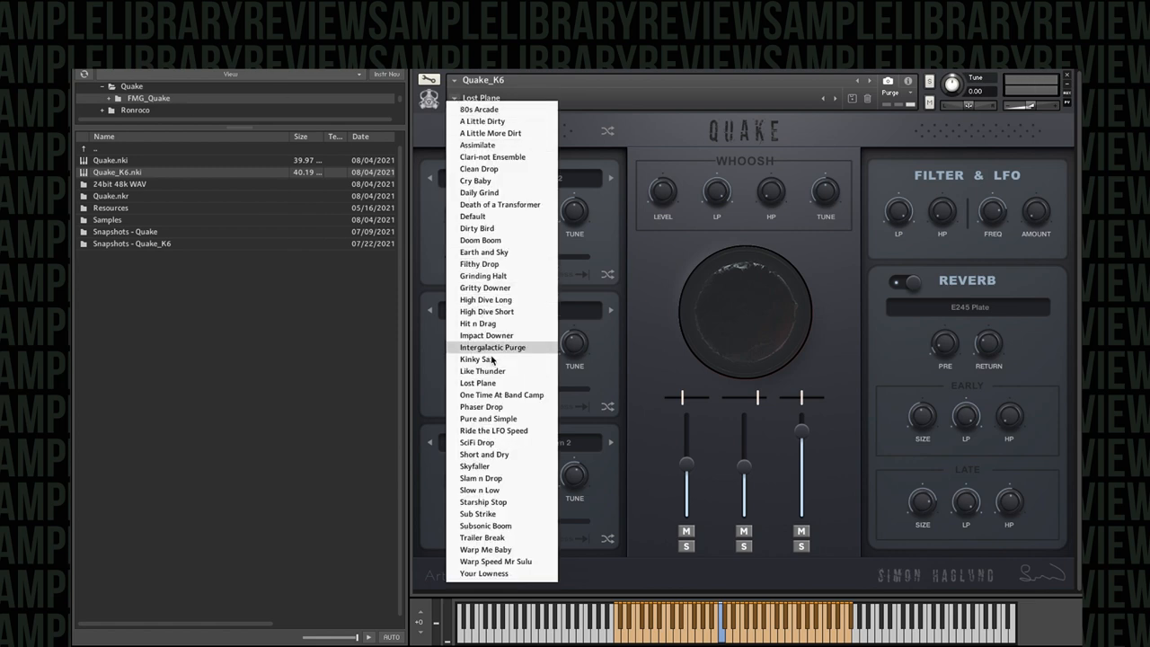
mouse_move(482, 382)
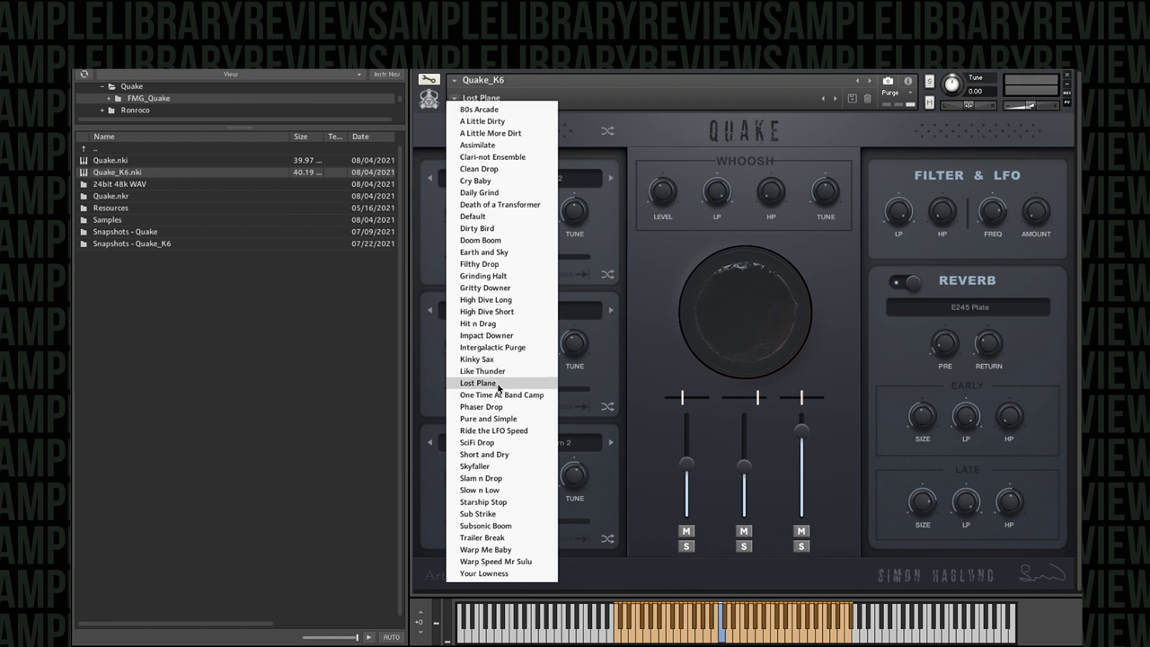
left_click(501, 396)
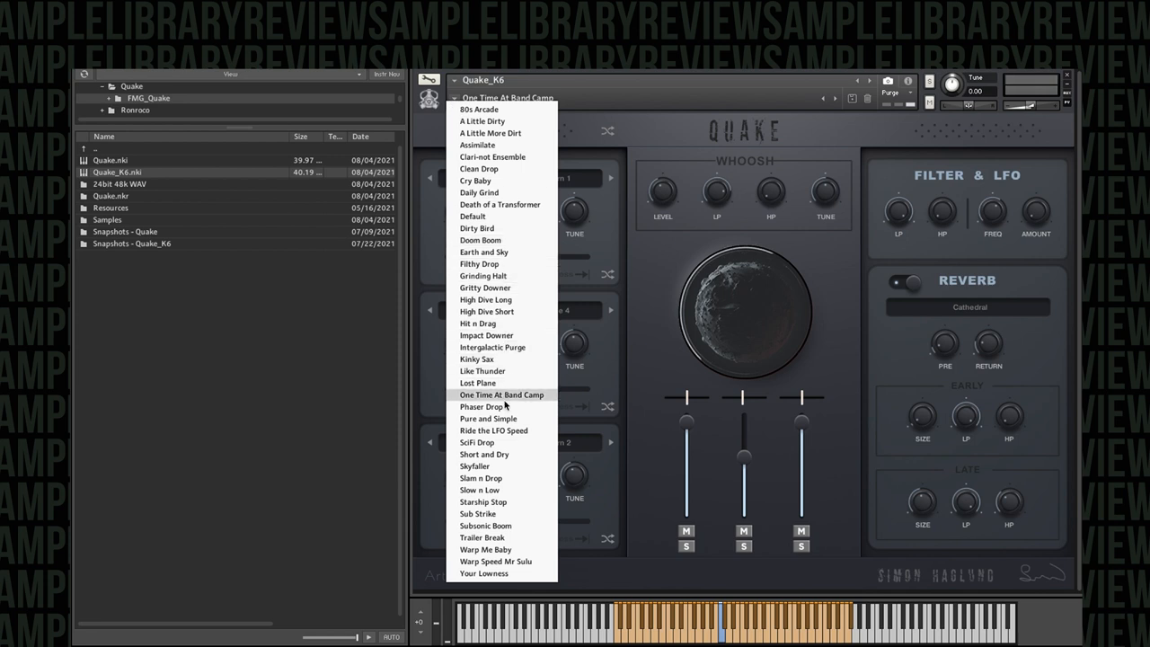
left_click(489, 416)
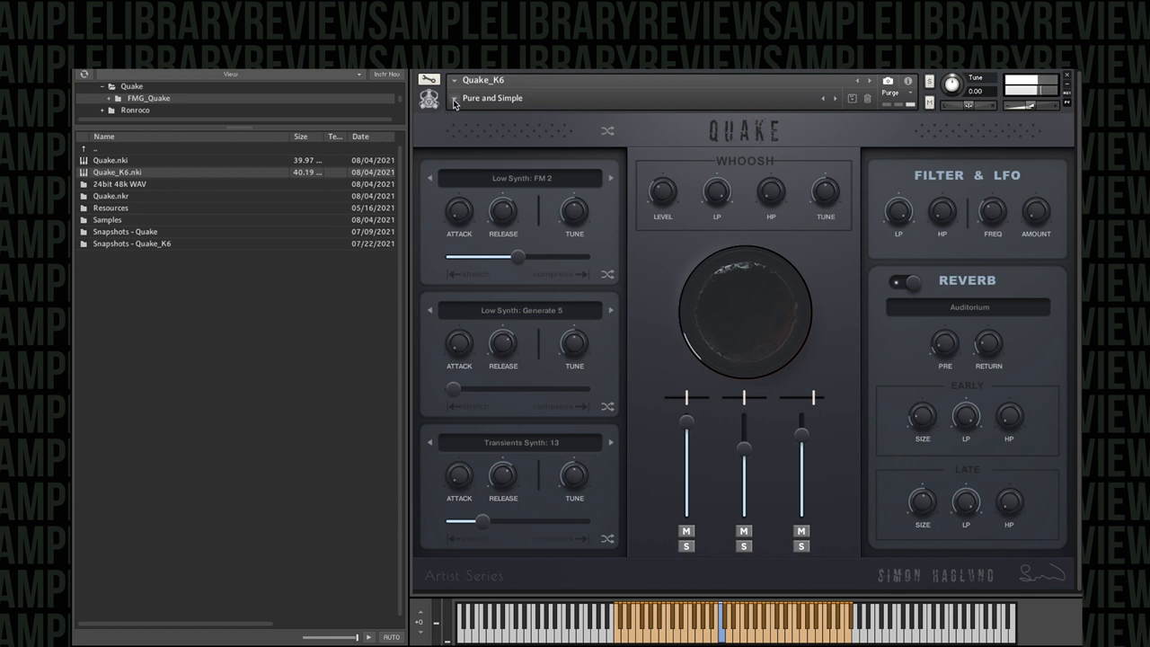
left_click(492, 97)
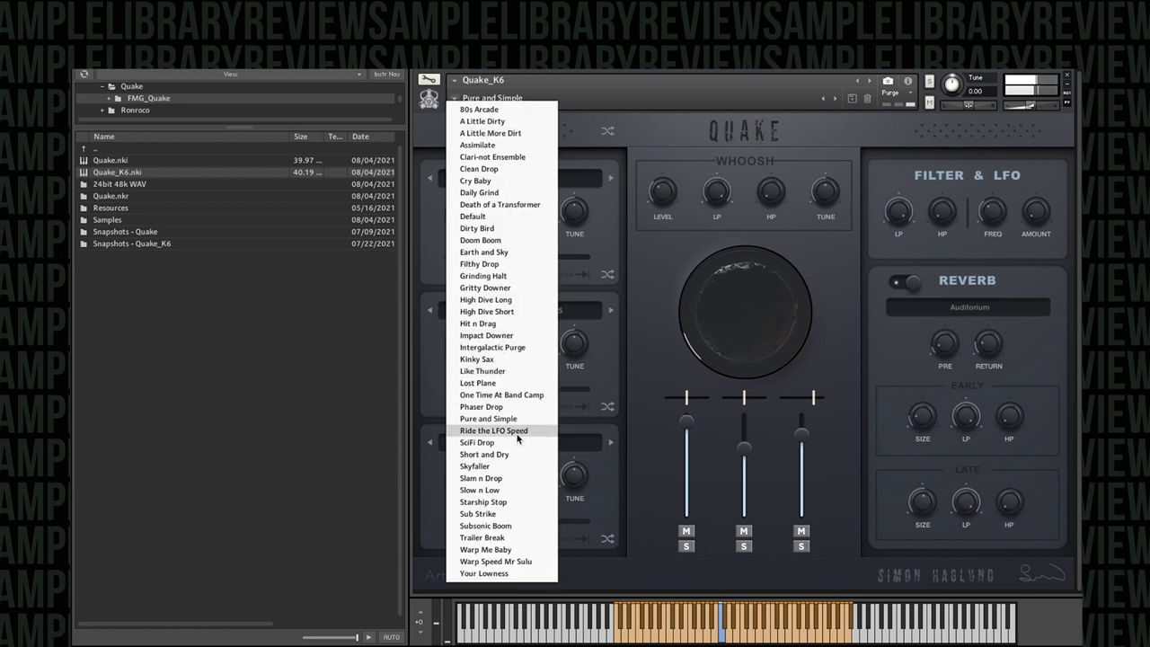
left_click(493, 432)
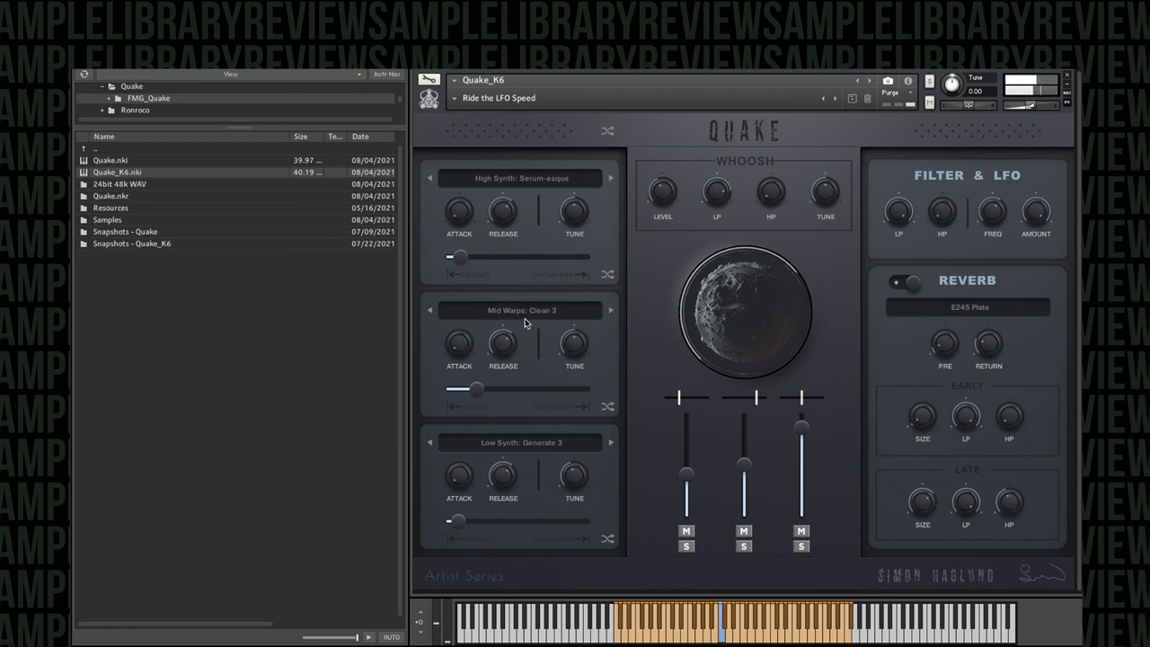
Retune the filter and set the LFO speed to a synced 1/4T value, then reach for the snapshot list
left_click(496, 97)
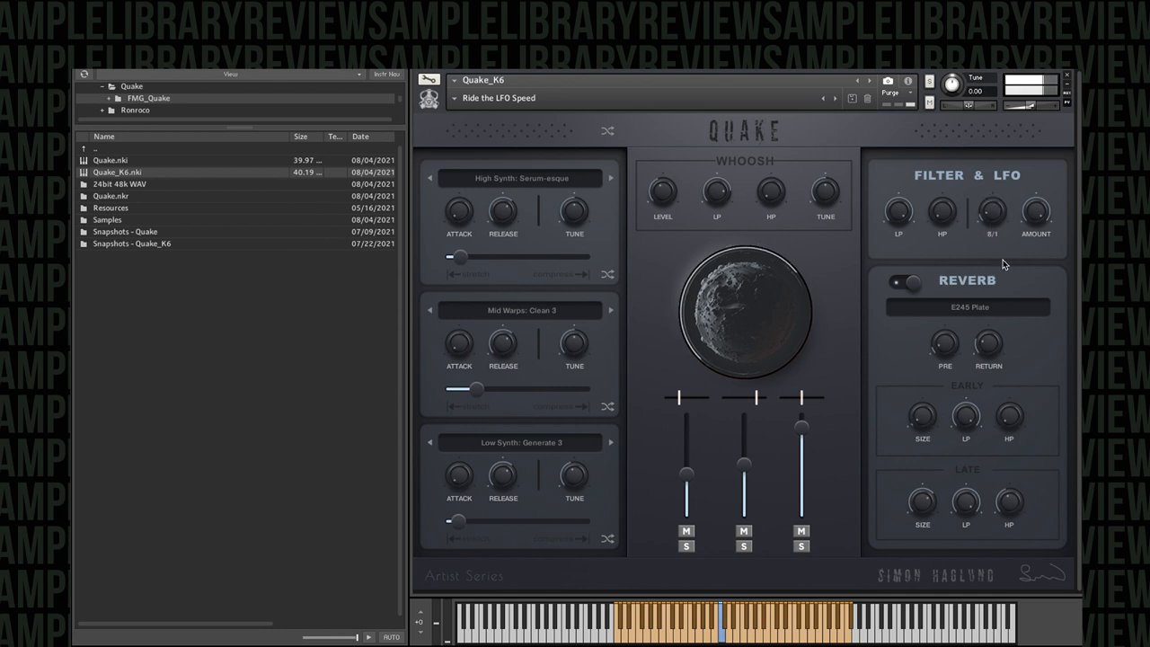
left_click_drag(988, 212, 992, 198)
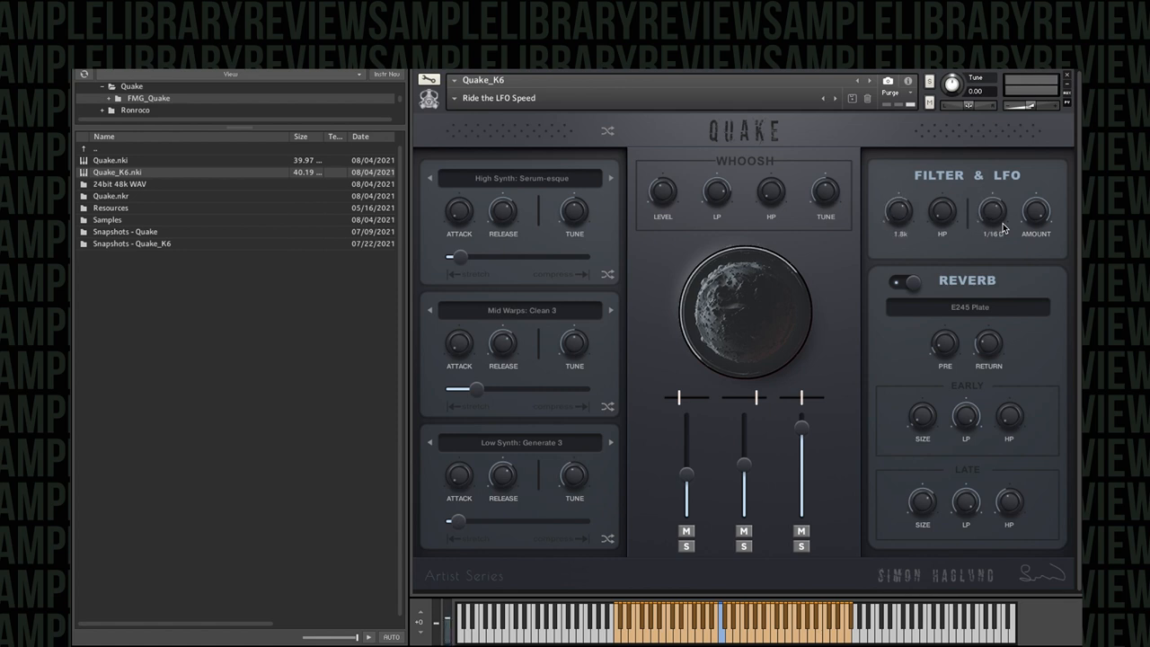
right_click(988, 212)
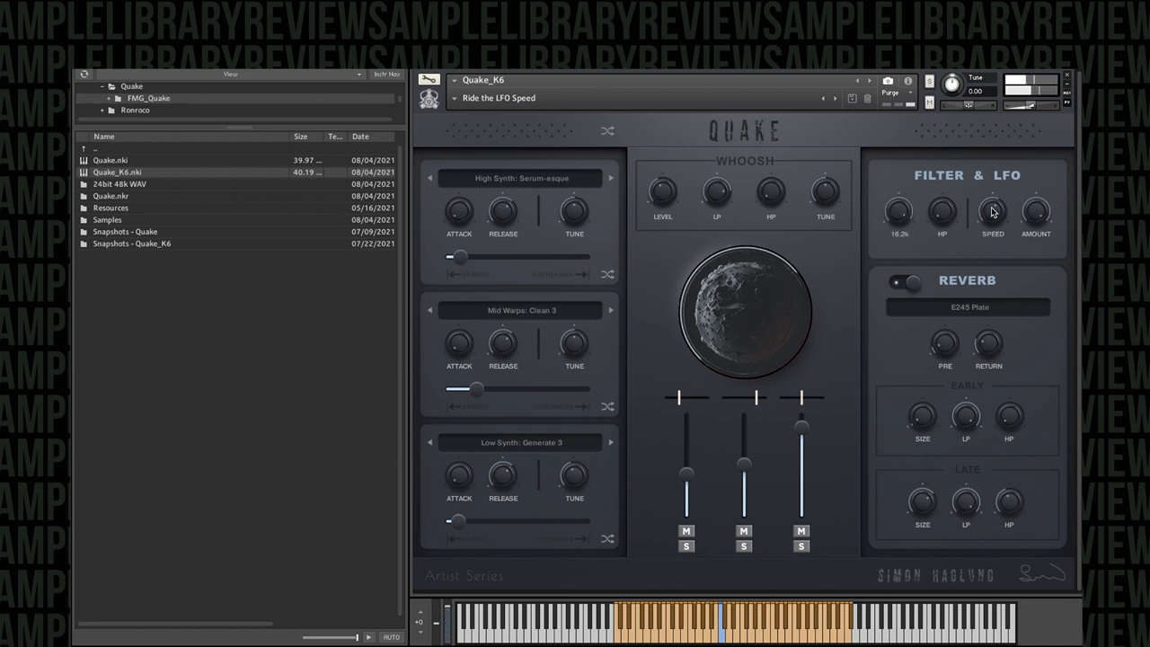
left_click_drag(992, 212, 992, 189)
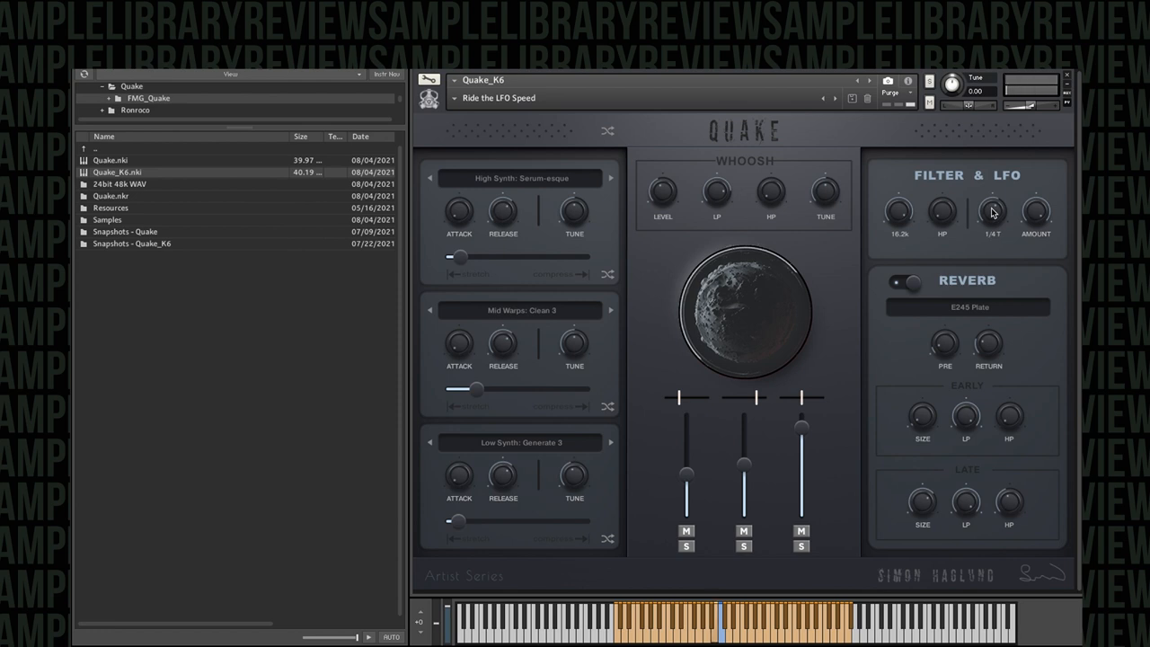
left_click_drag(991, 212, 991, 201)
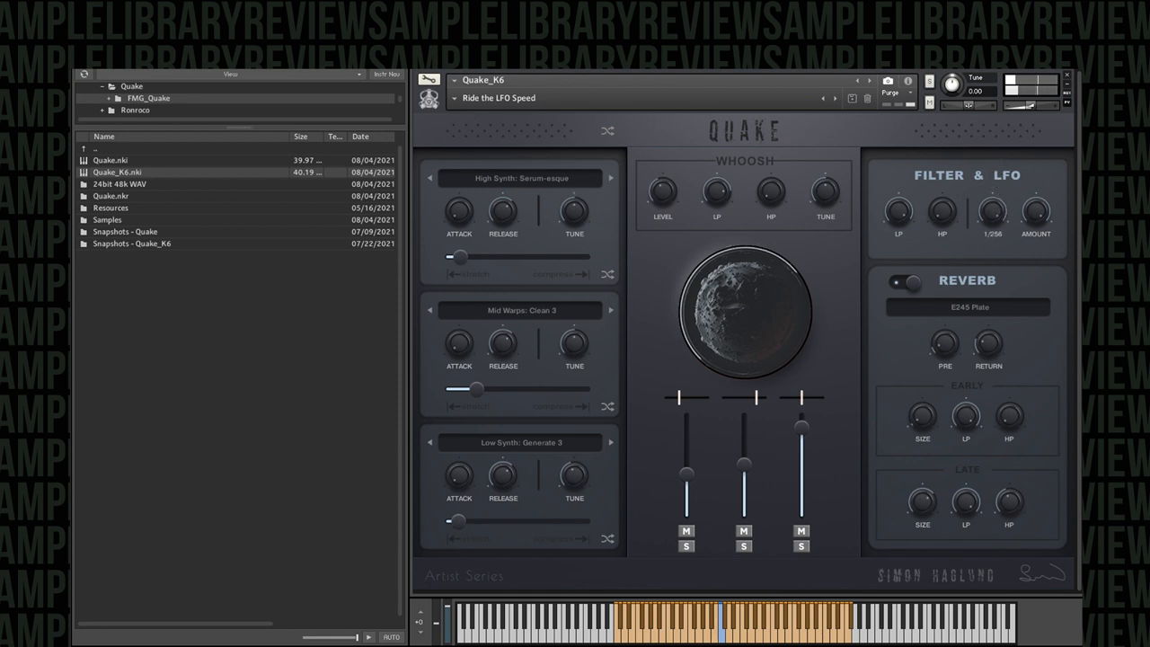
left_click(499, 97)
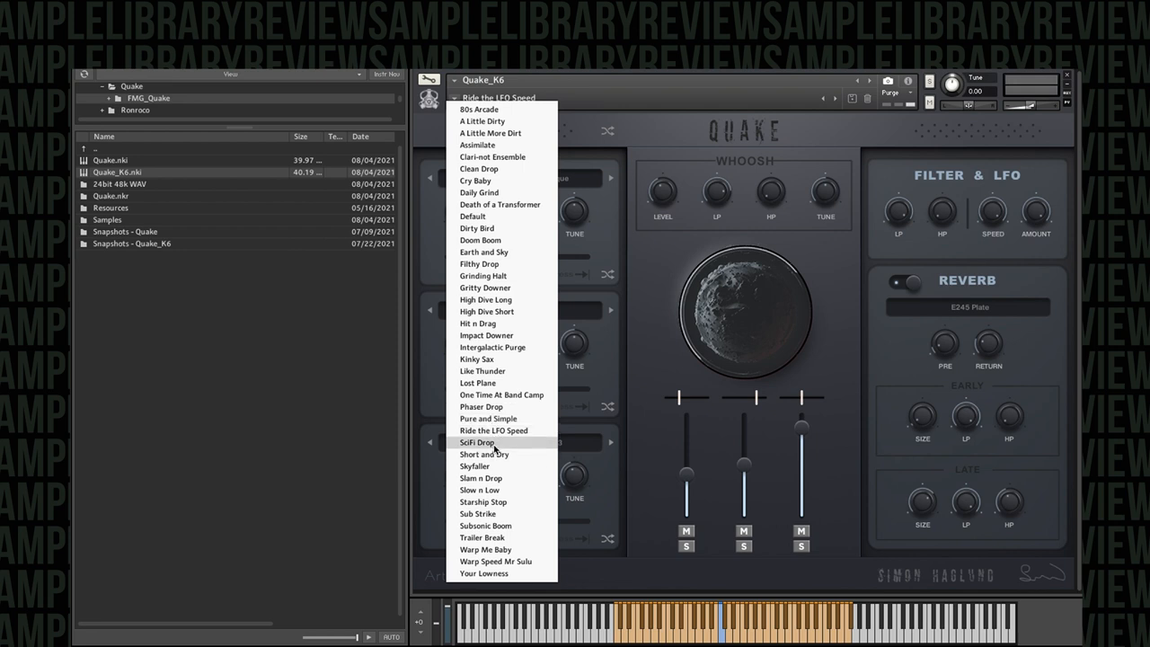
Audition the Soft Drop, Skyfaller and Slam n Drop snapshots
left_click(478, 442)
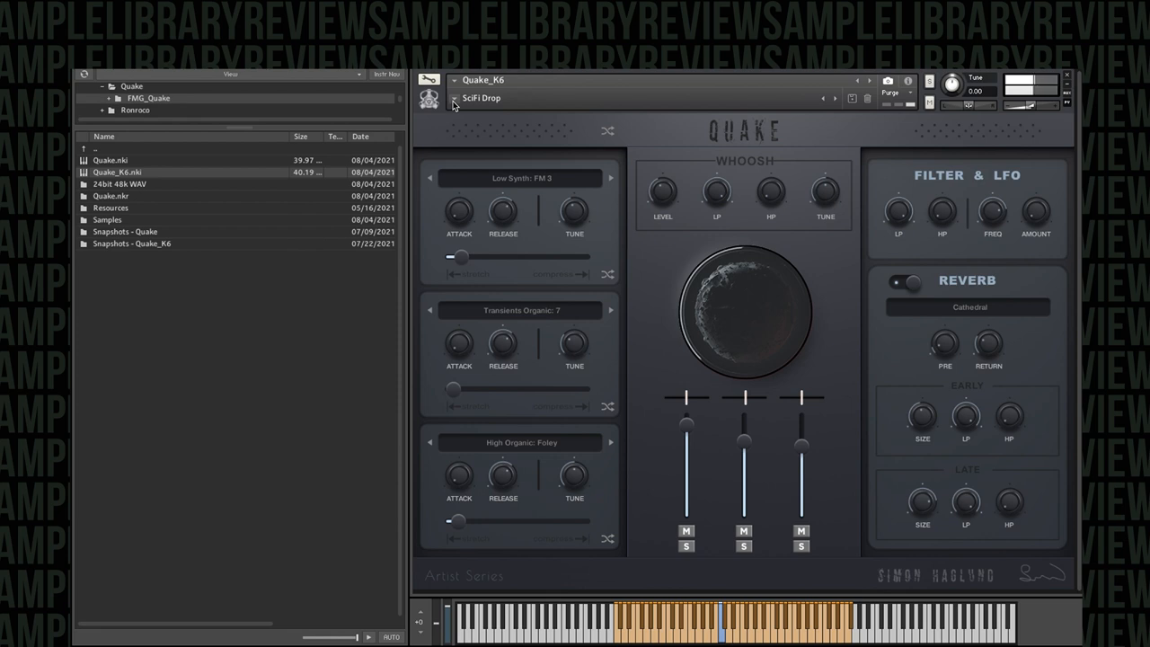
left_click(481, 97)
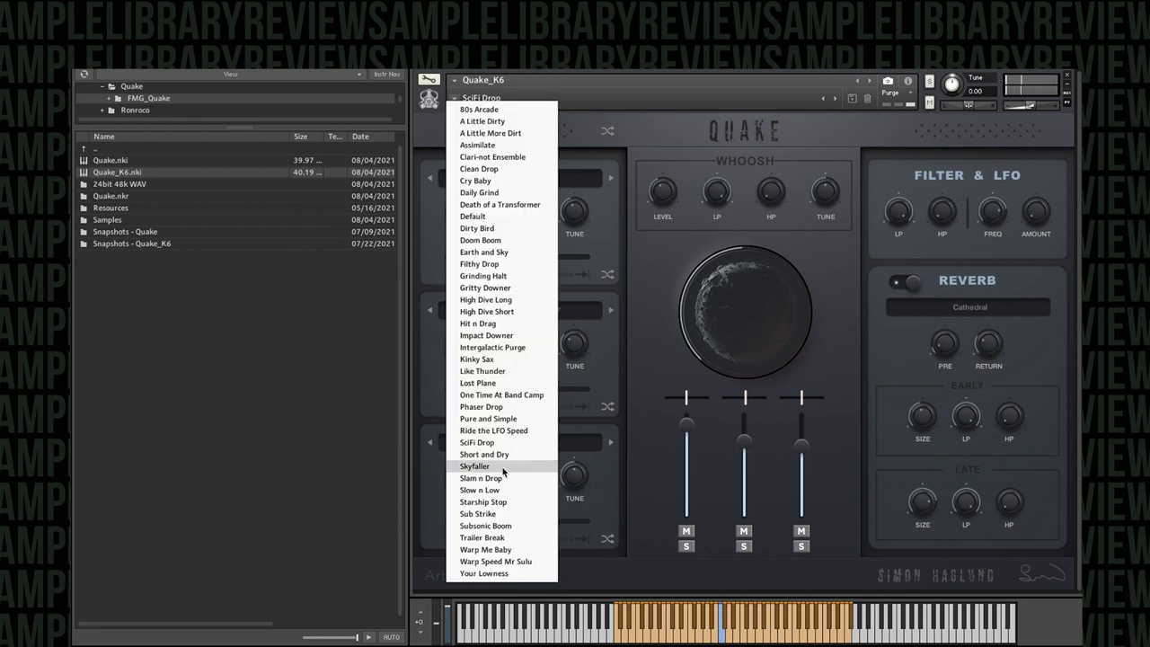
left_click(474, 466)
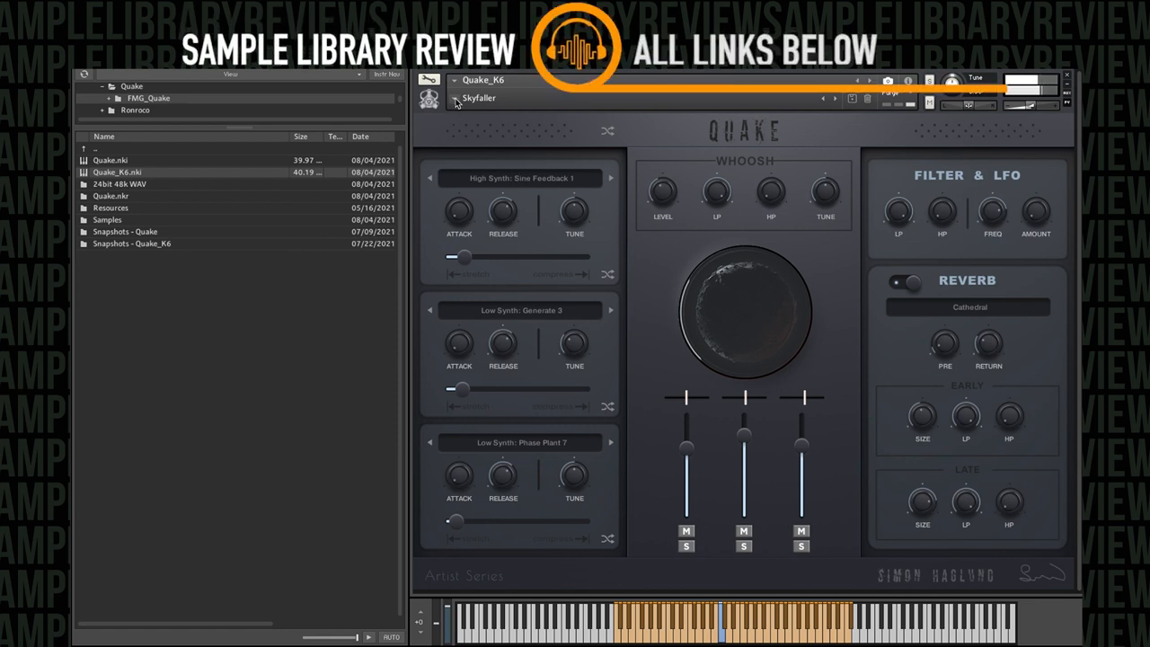
left_click(478, 97)
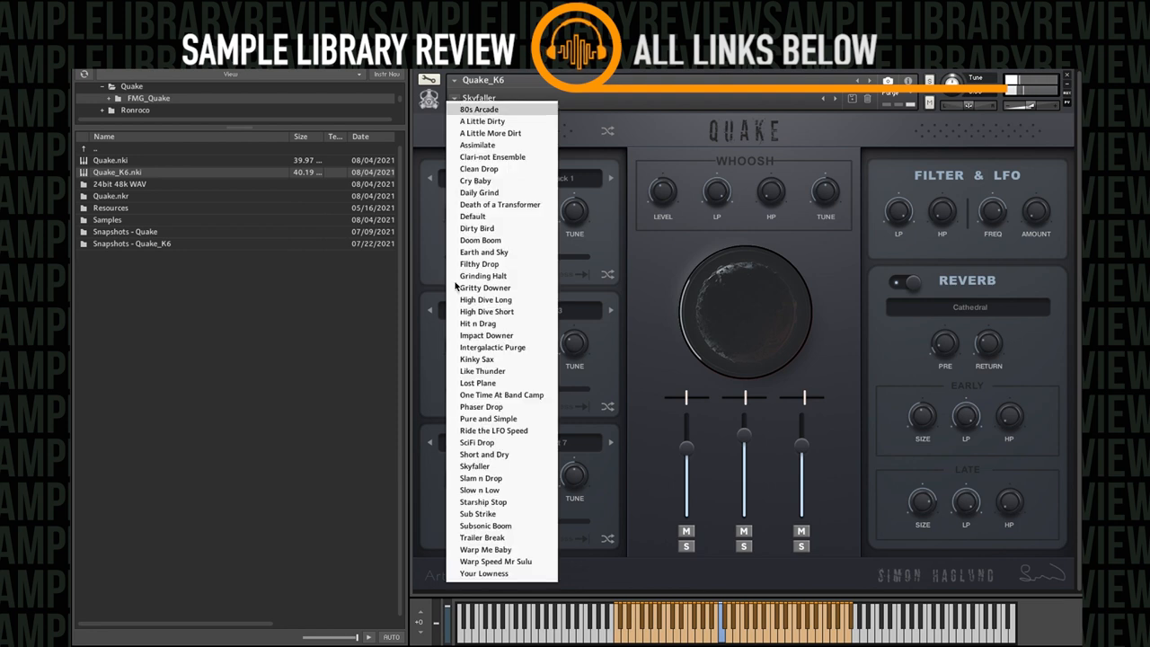
left_click(481, 478)
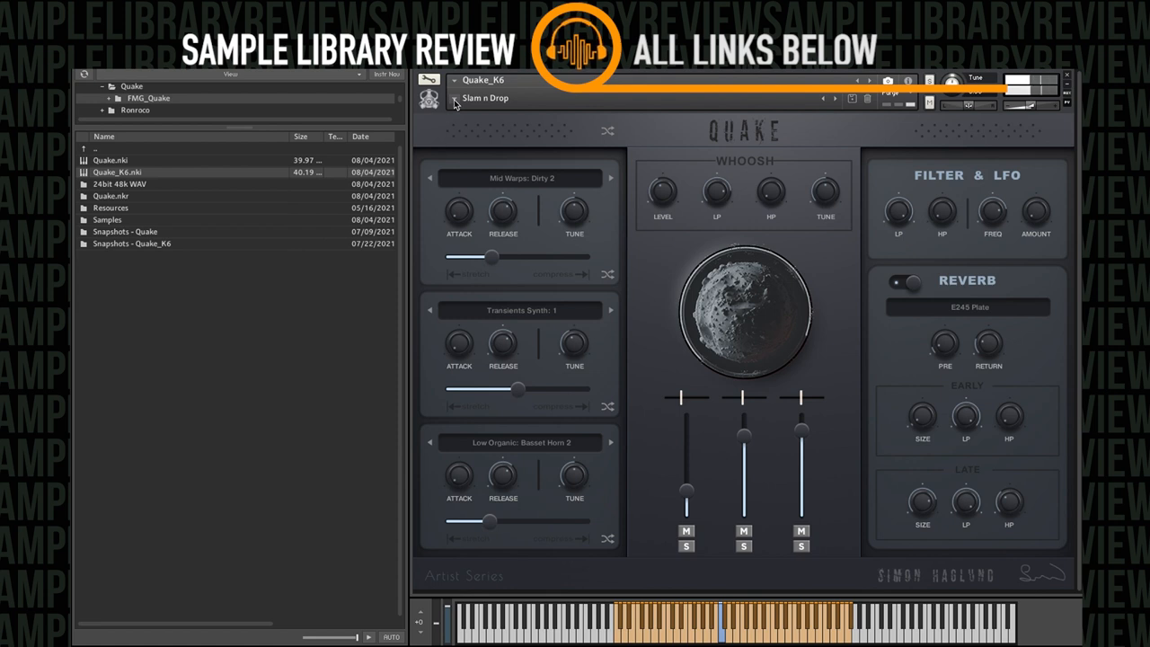
Try Trailer Break, then load the Warp Speed Mr Sulu snapshot
left_click(485, 97)
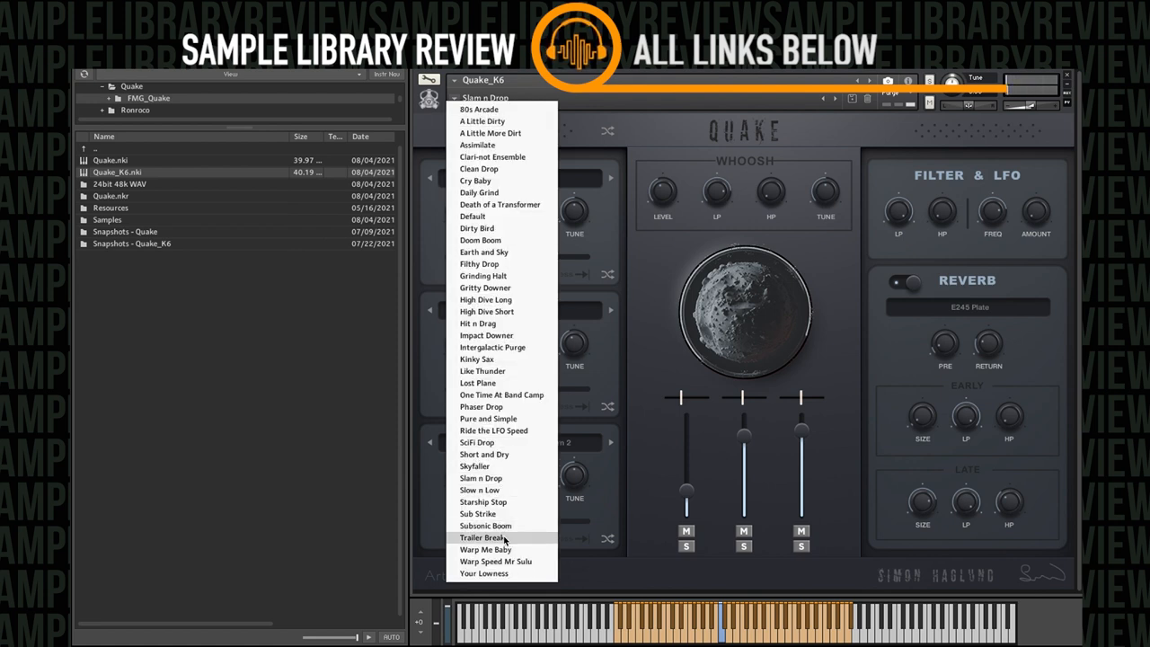
left_click(481, 537)
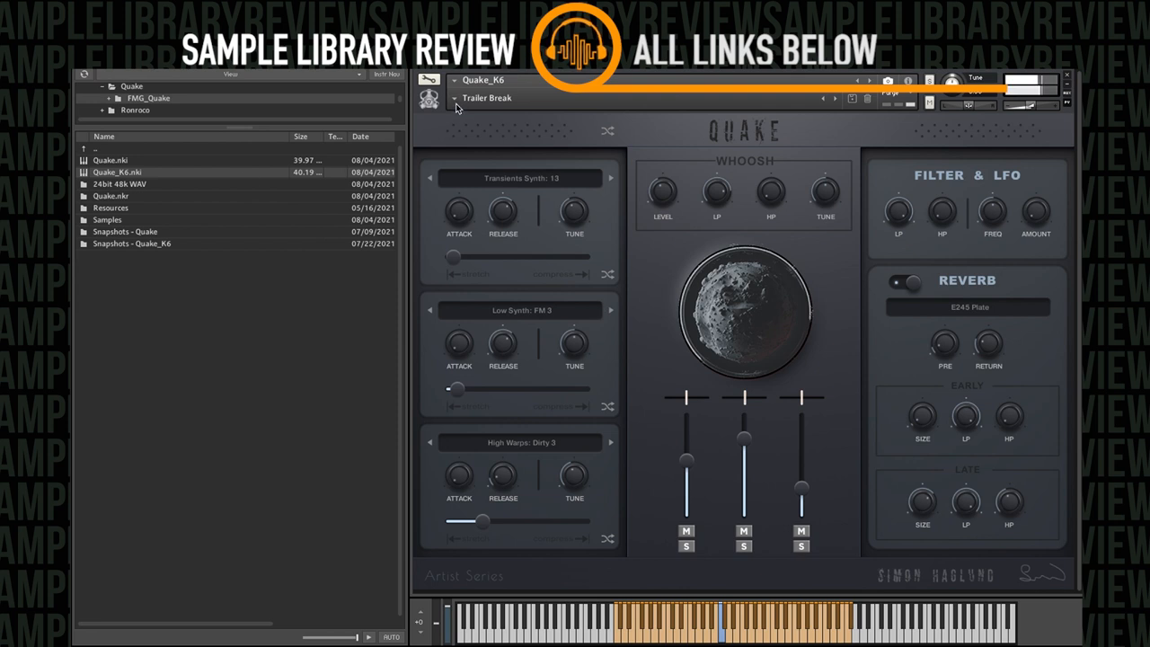
left_click(485, 97)
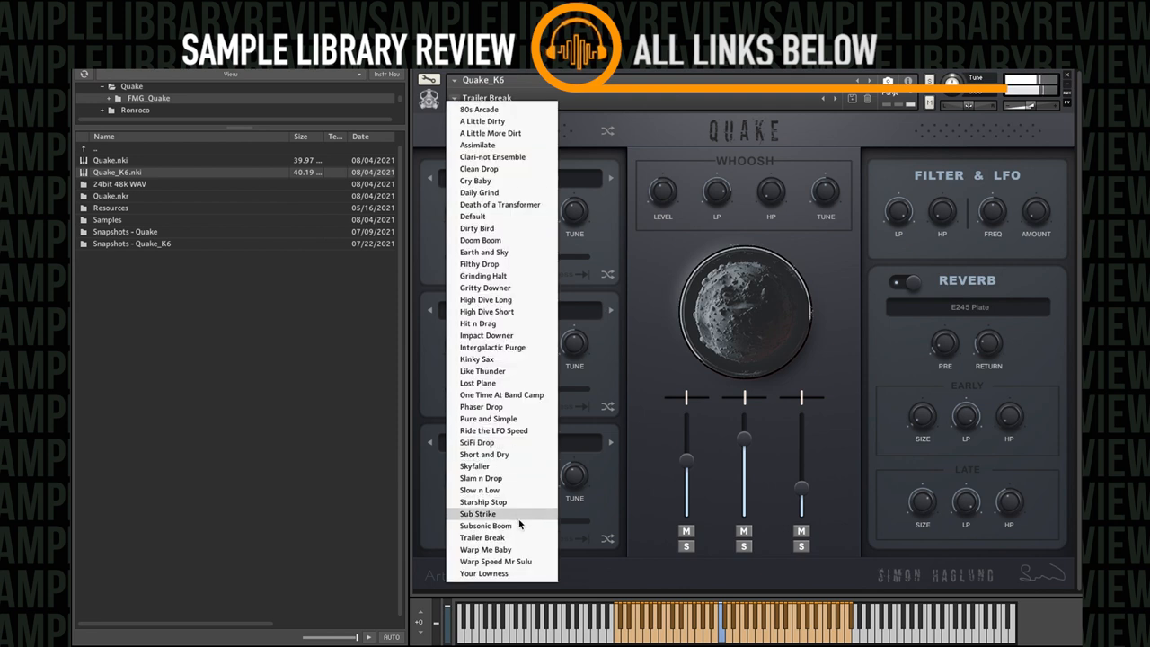
left_click(496, 561)
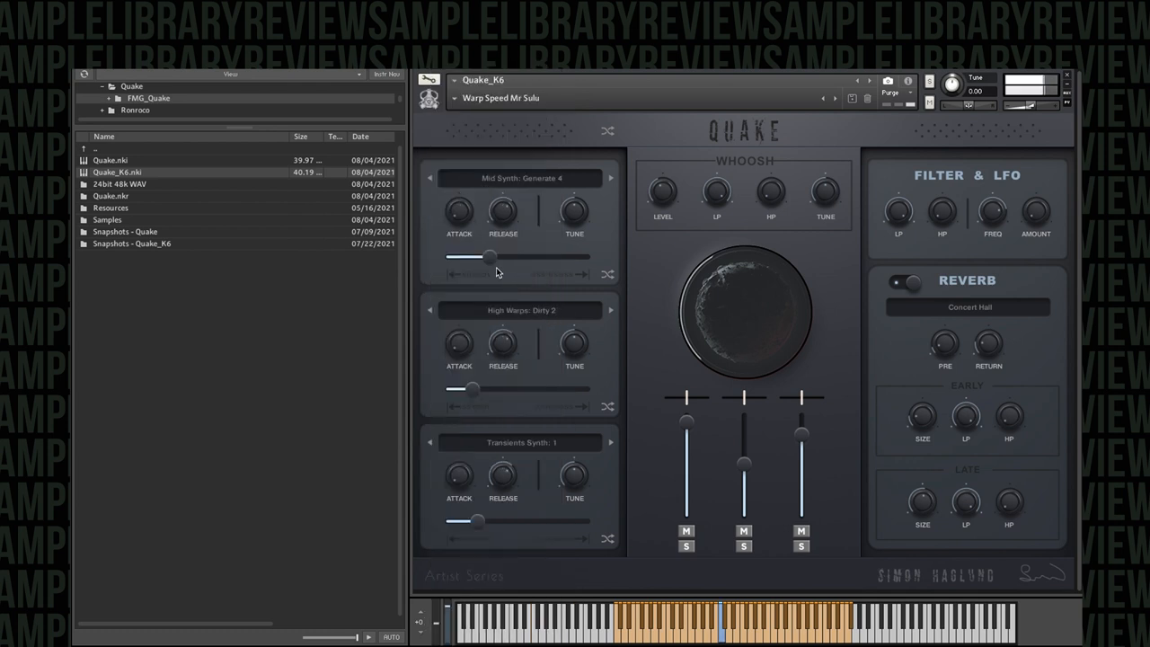
Set layer 2 to Low Synth: Serum-esque 2 and layer 3 to Mid Synth: Phase Plant 2, raising layer 2's amount
left_click(519, 178)
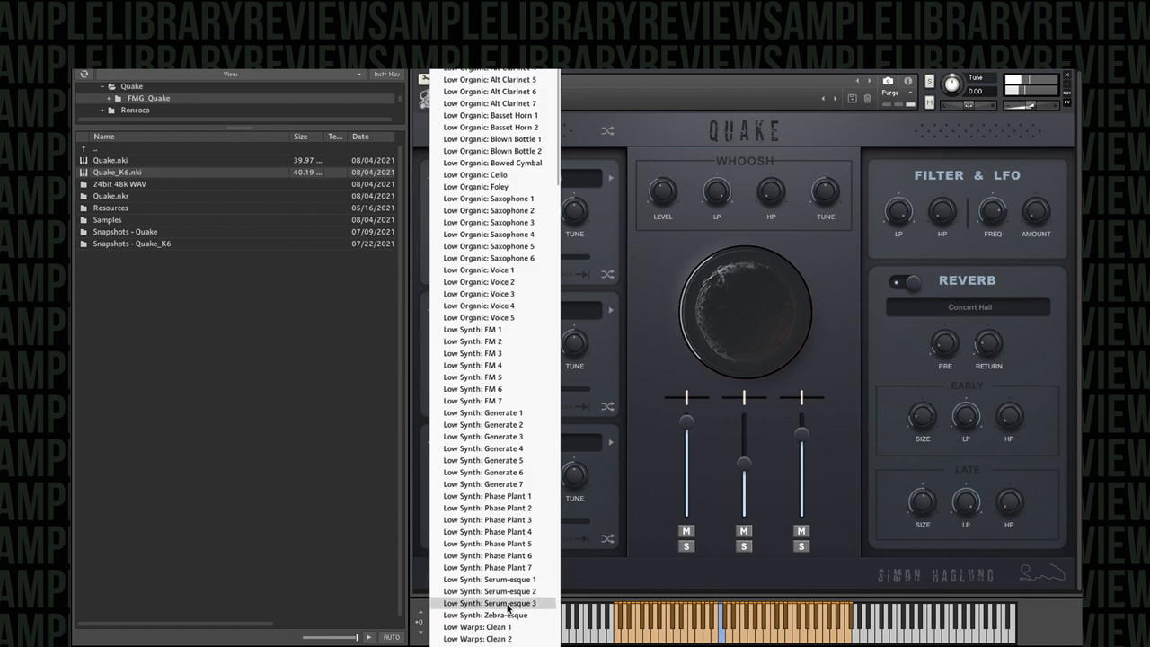
left_click(491, 604)
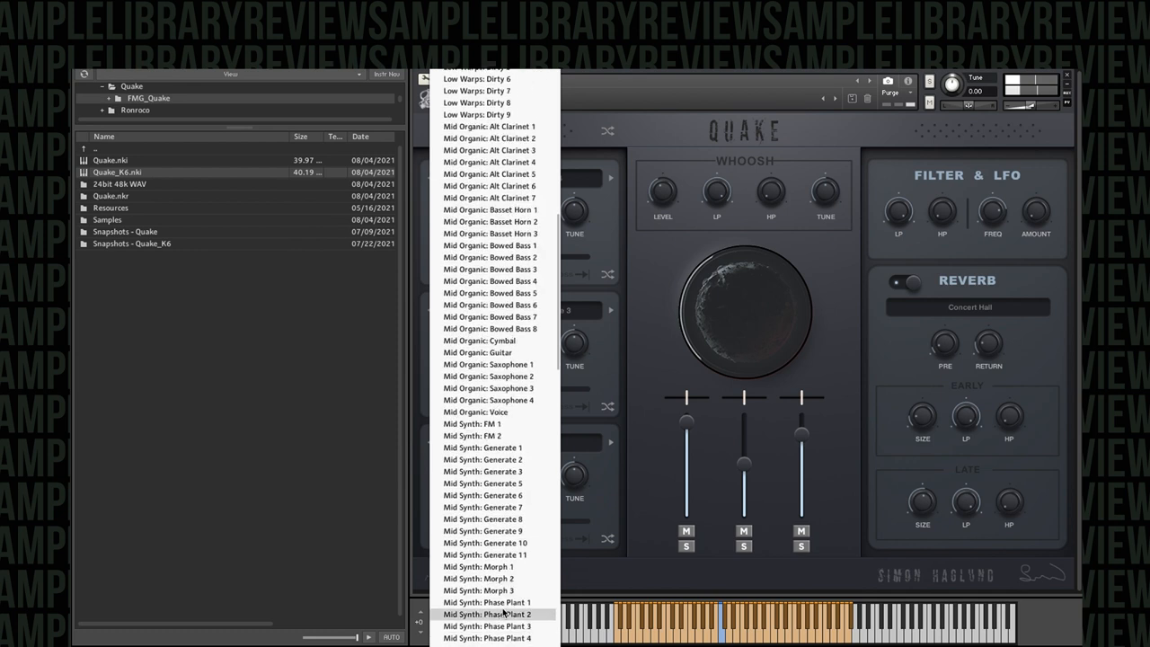
left_click(493, 615)
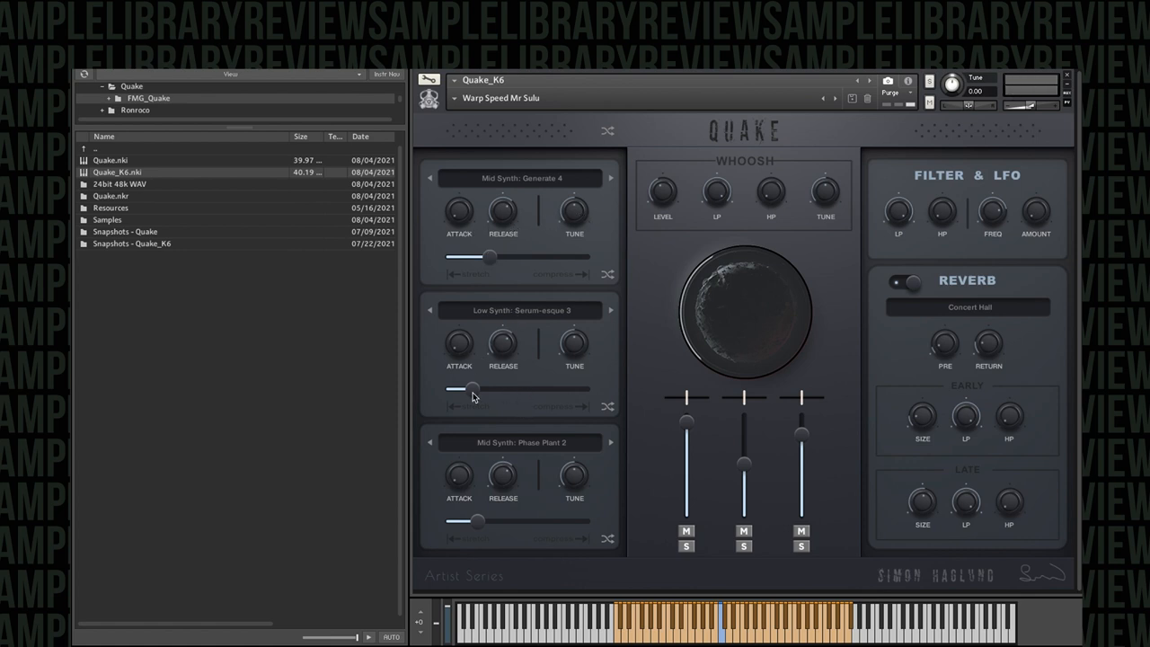
left_click_drag(474, 388, 518, 388)
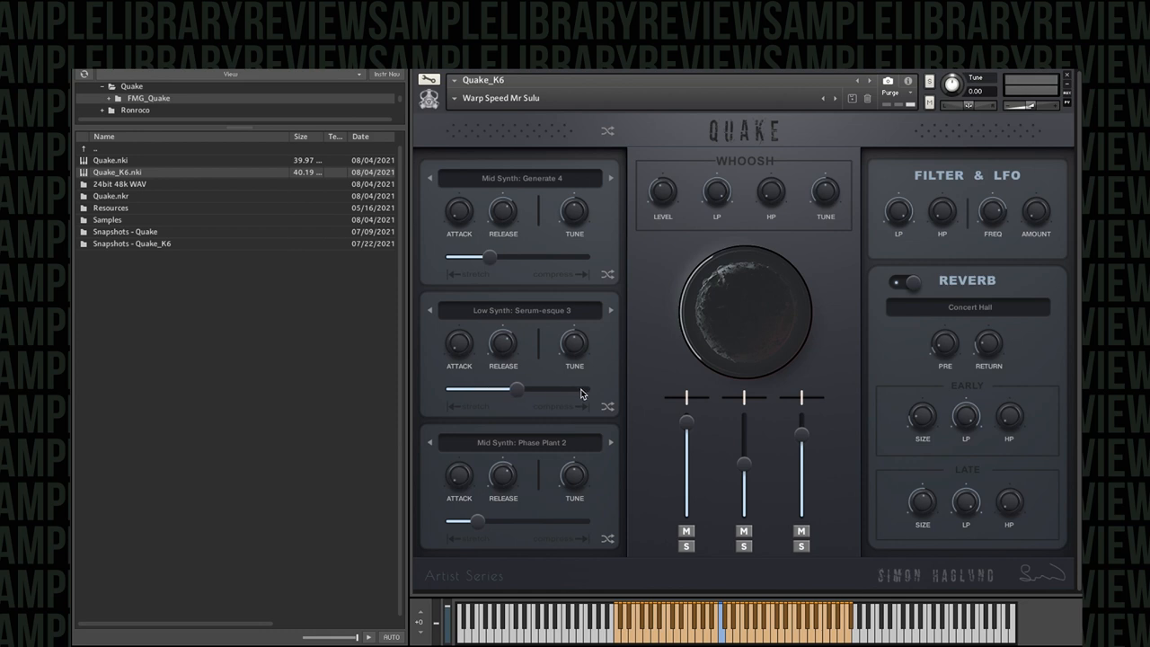
left_click_drag(517, 388, 566, 388)
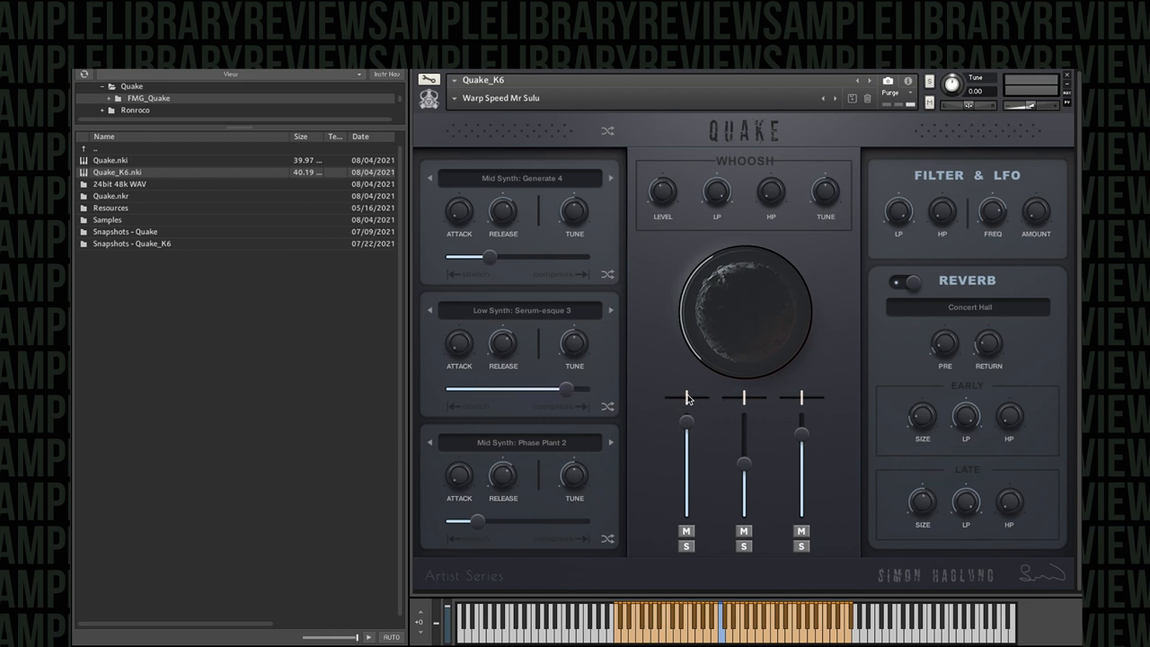
mouse_move(673, 539)
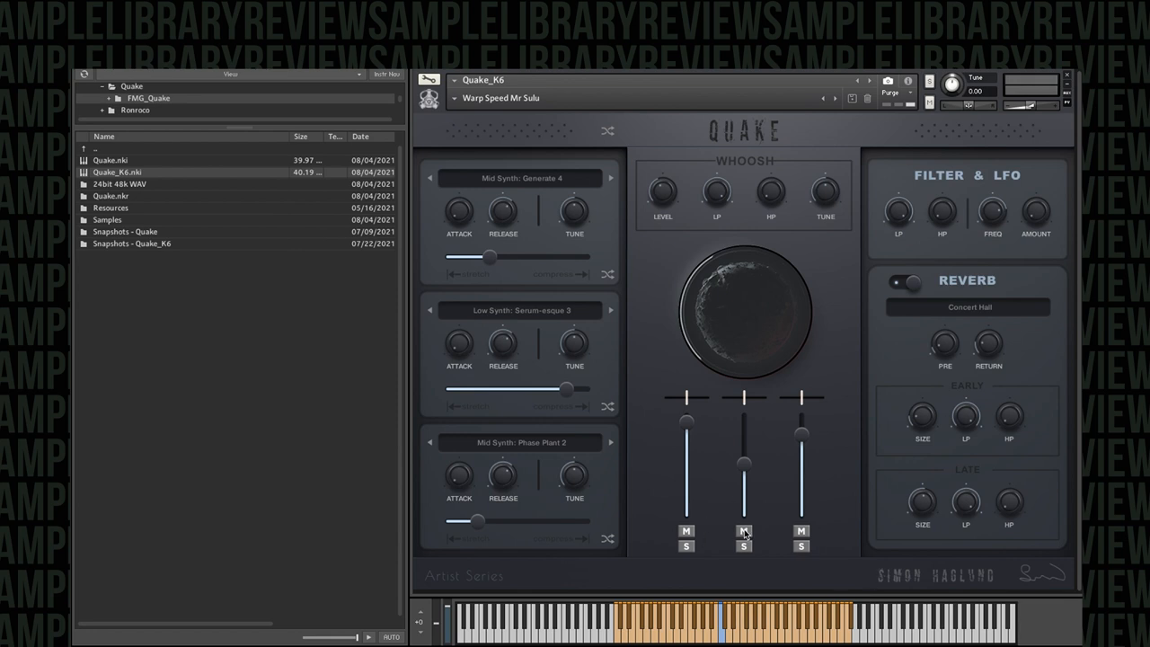
Mute a lower layer, step the top layer through samples and raise its amount
left_click(744, 531)
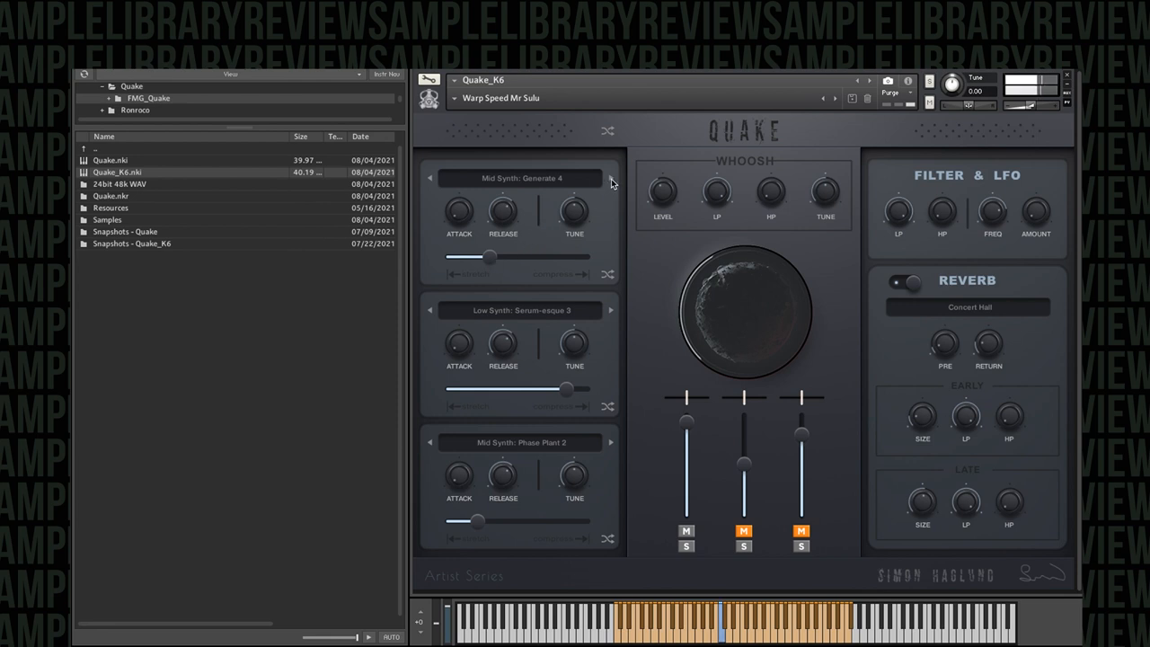
left_click(611, 178)
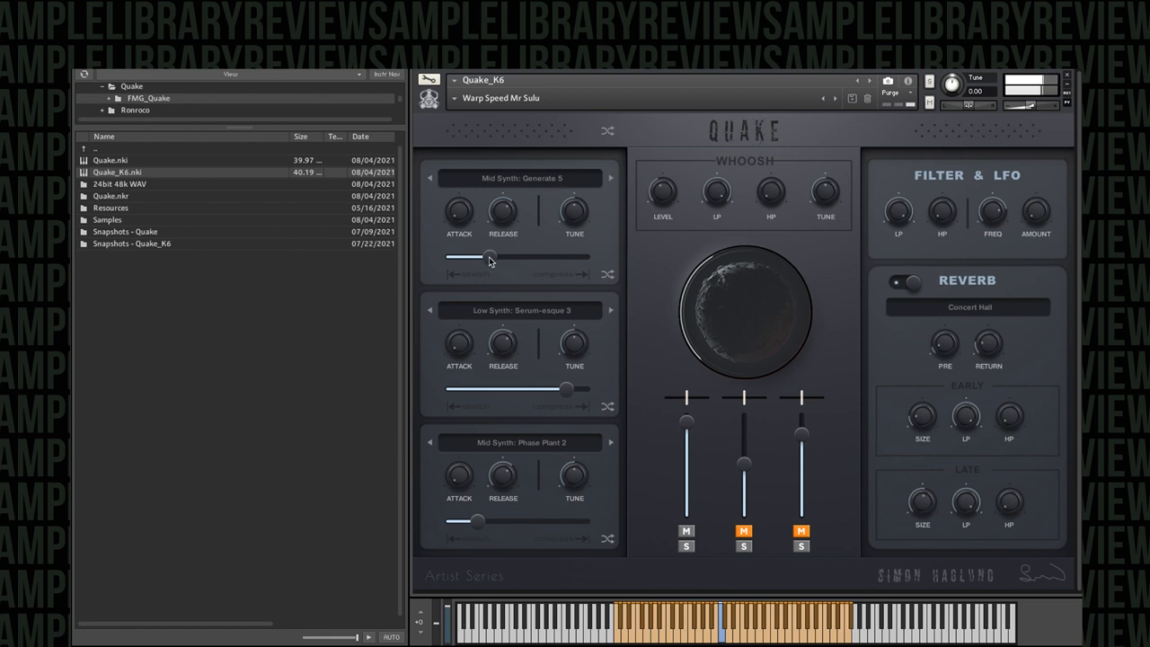
left_click_drag(489, 256, 548, 257)
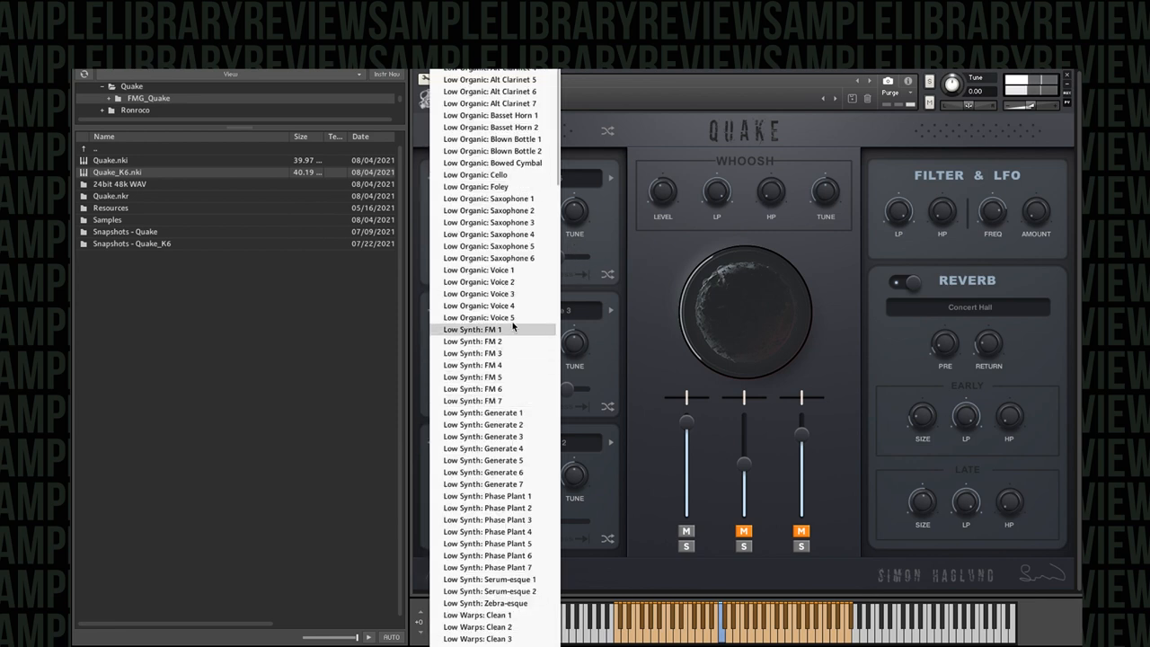
left_click(478, 329)
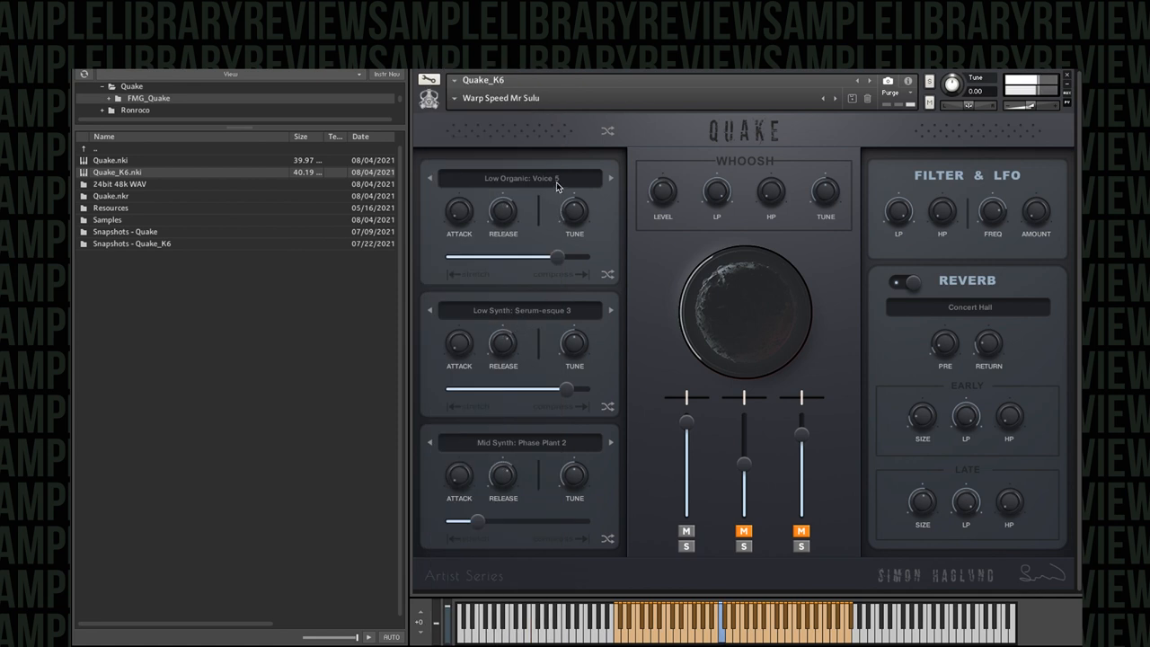
Swap the top layer's sample to Low Organic: Saxophone 2
left_click(521, 178)
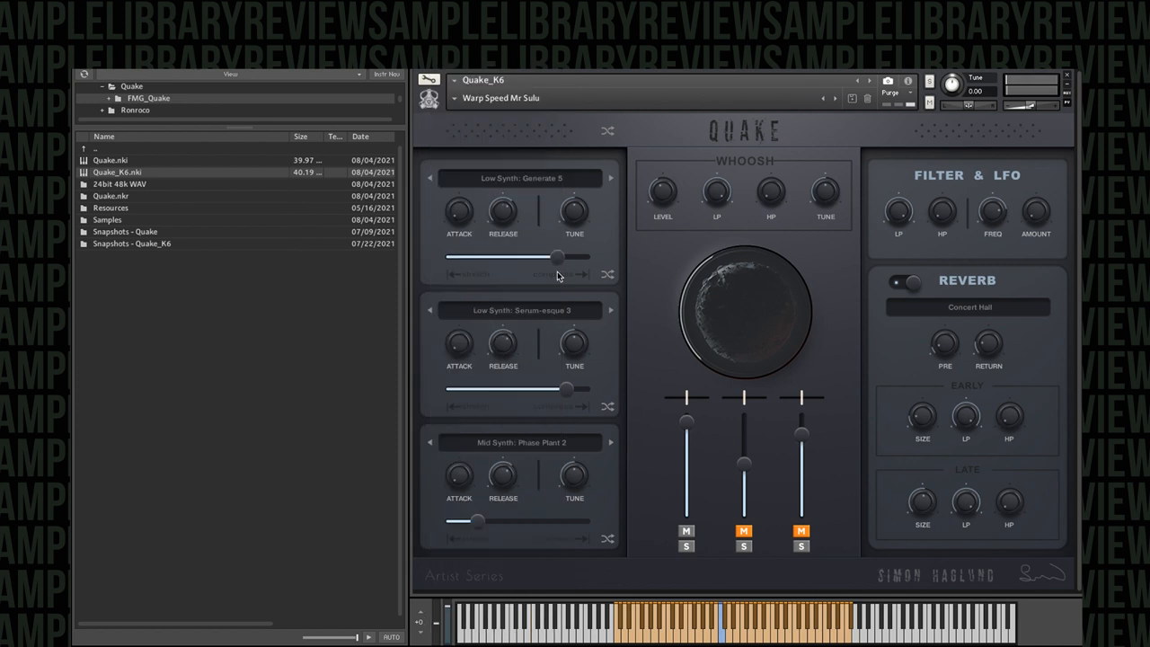
left_click(521, 178)
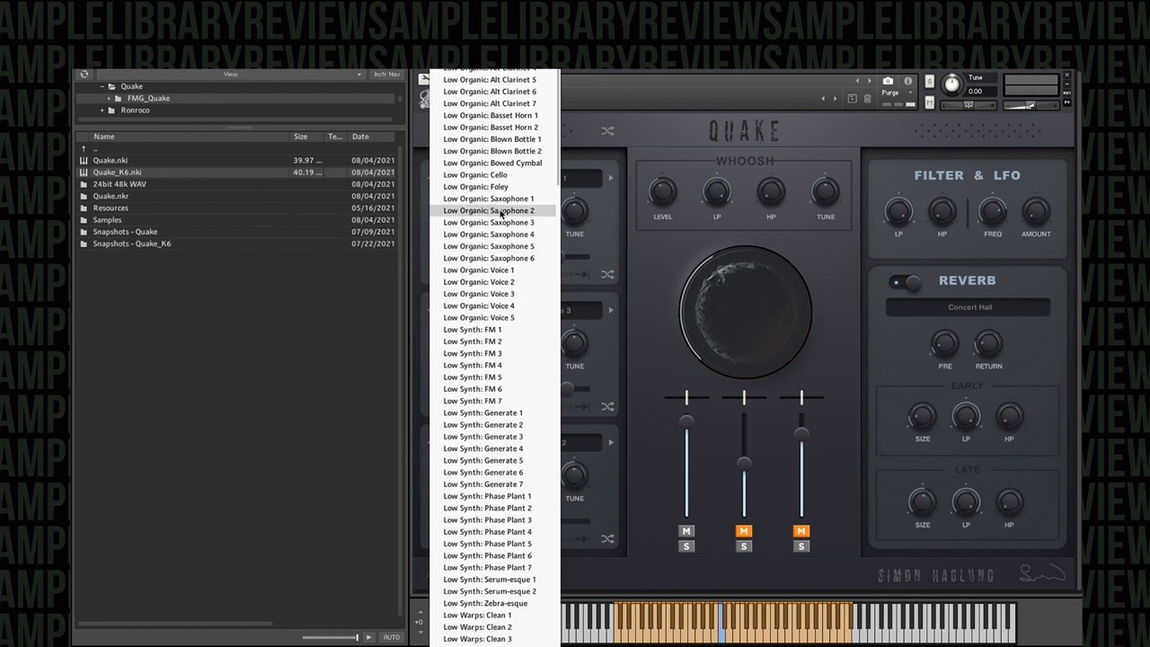
left_click(488, 210)
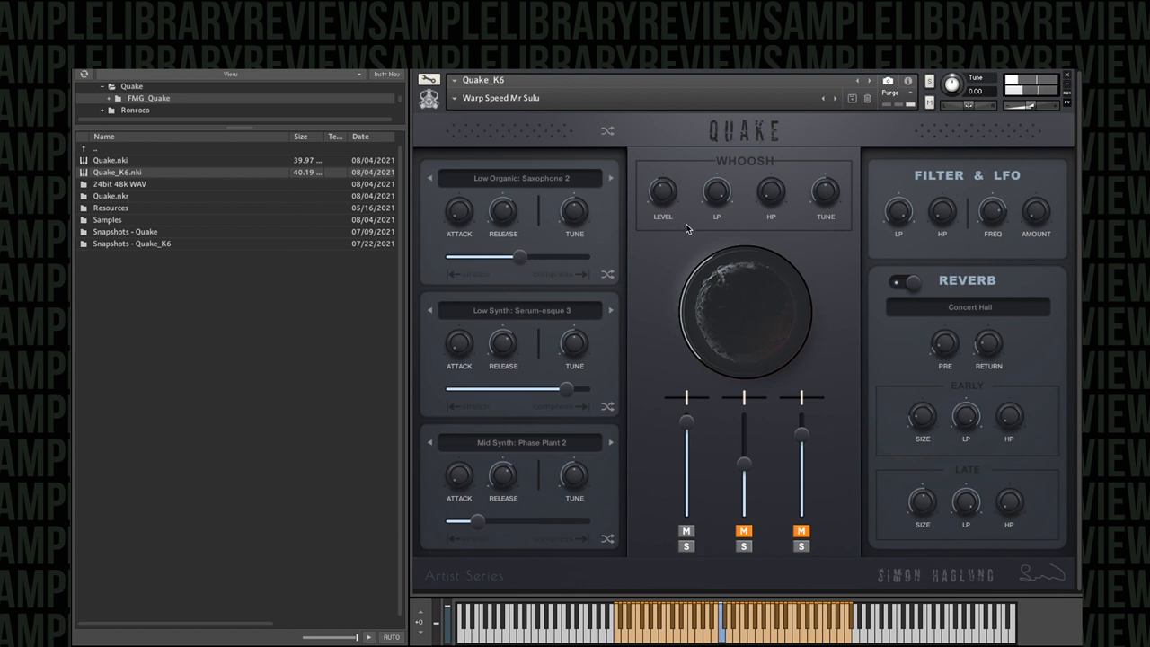
mouse_move(683, 470)
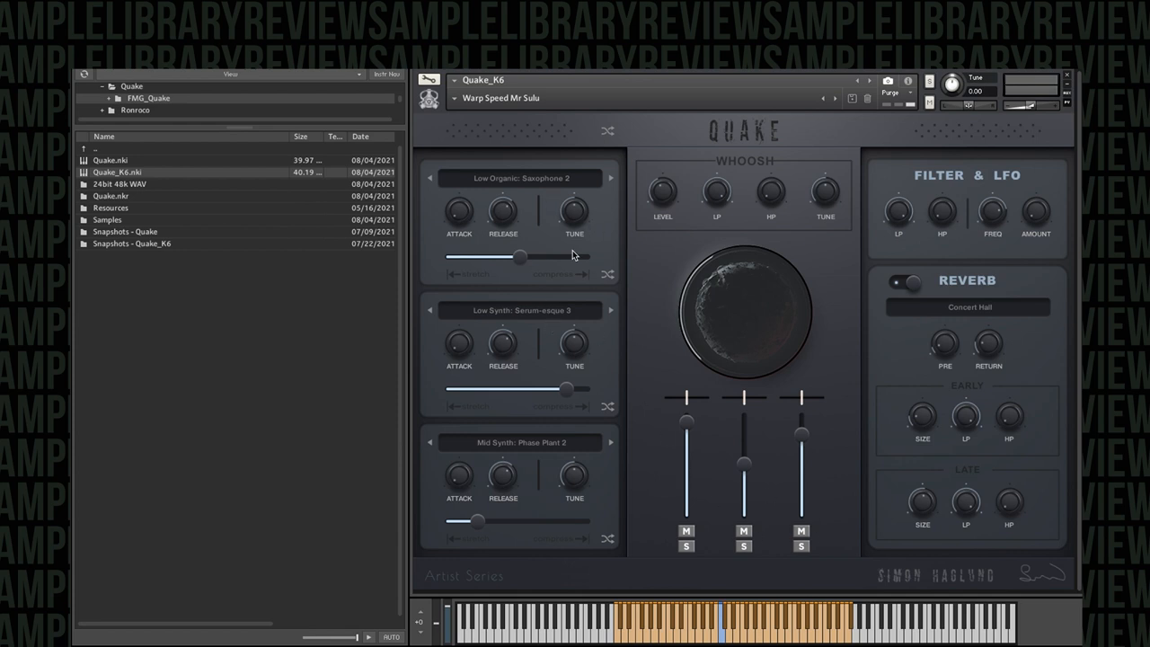
Browse a layer's sample list for a new sound
left_click(521, 178)
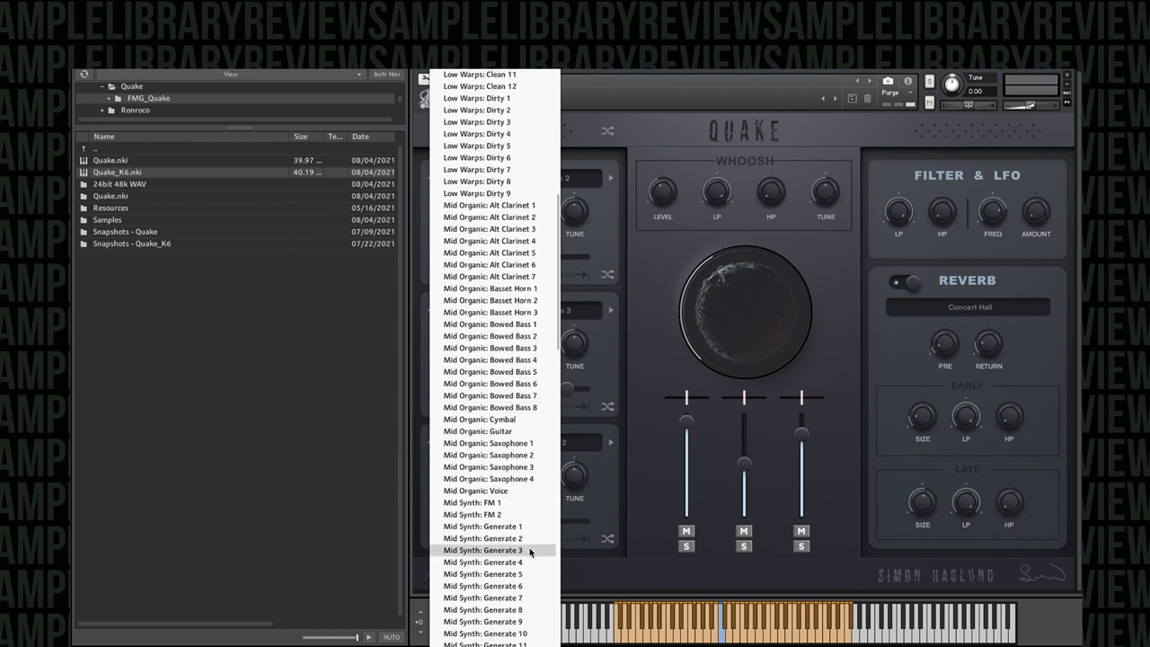
scroll("down", 3)
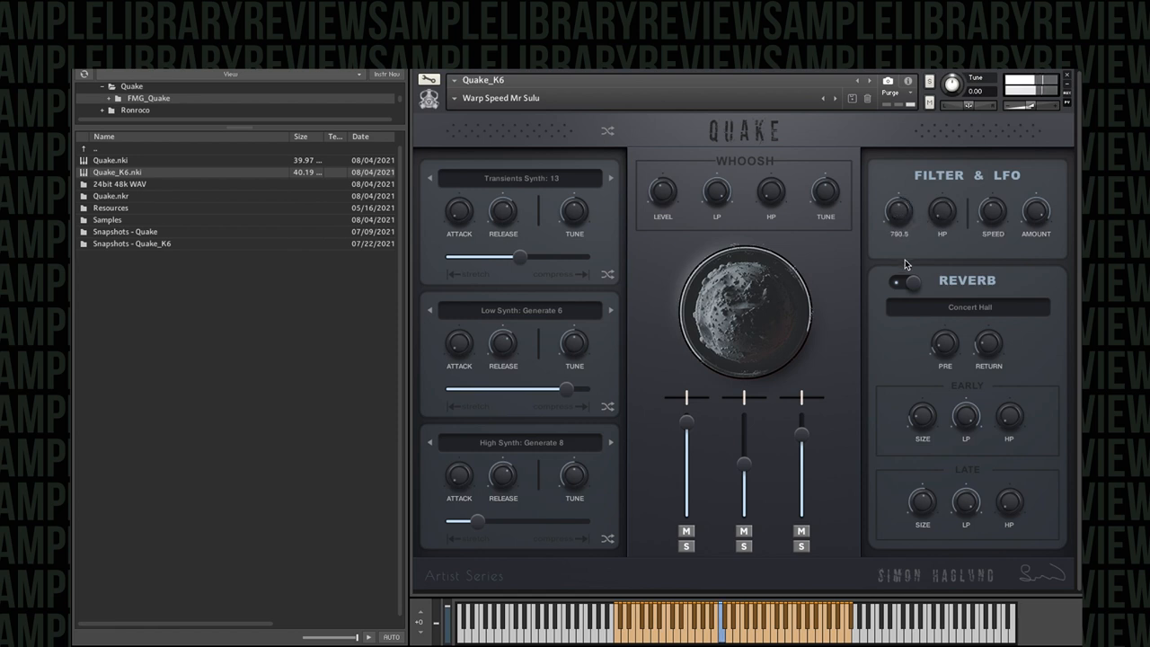
Adjust the LFO rate with the SPEED knob in the Filter & LFO panel
left_click_drag(898, 212, 899, 194)
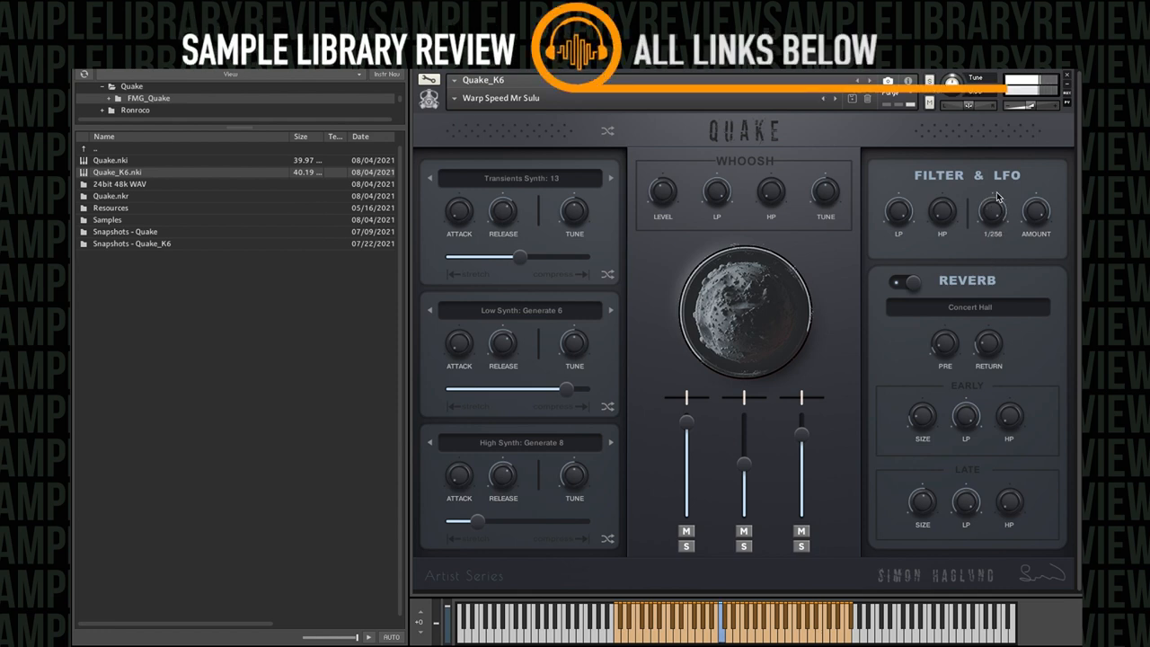
Try the Club reverb with a tweaked setting, then switch the reverb type to E245 Plate
left_click(967, 305)
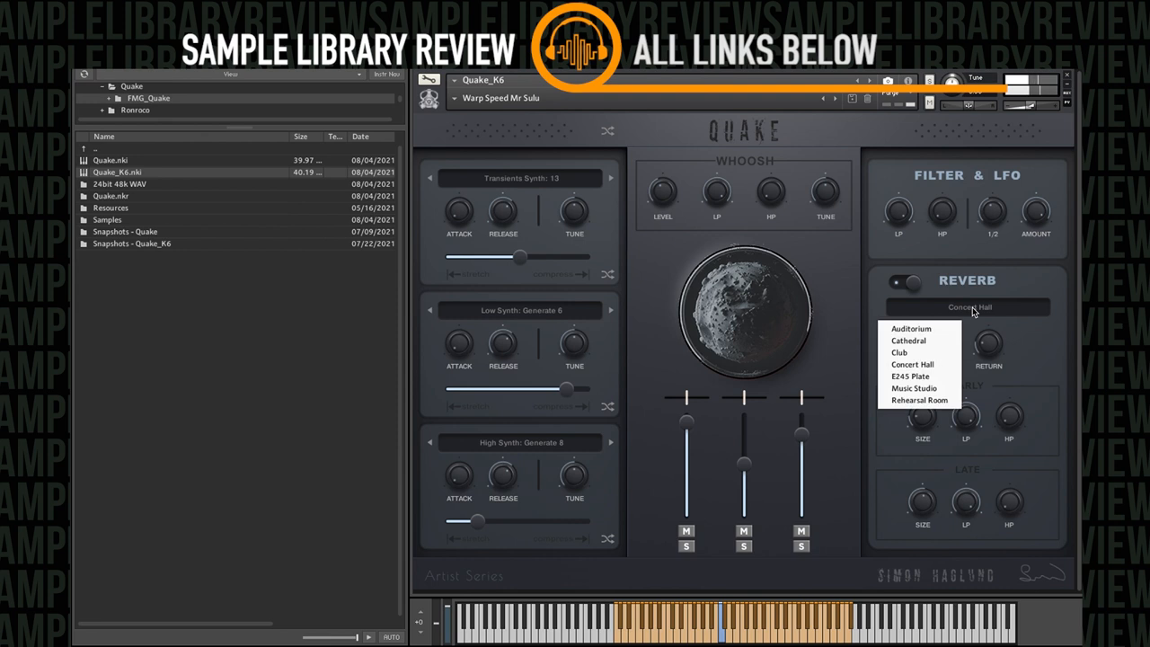
left_click(898, 353)
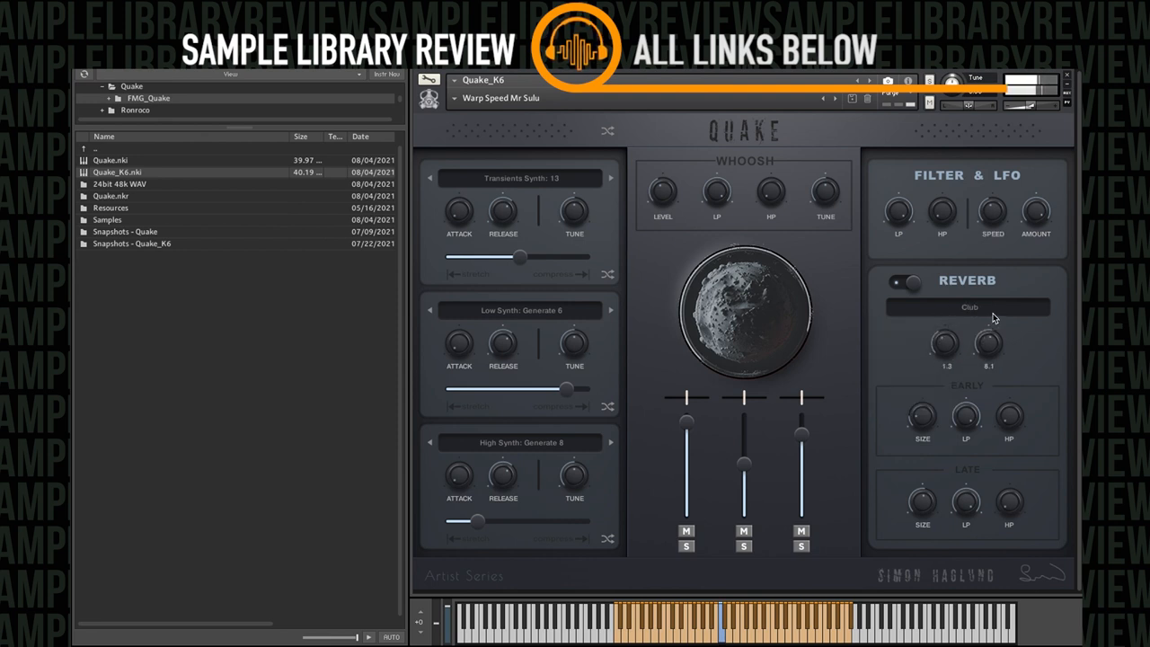
left_click_drag(988, 345, 988, 324)
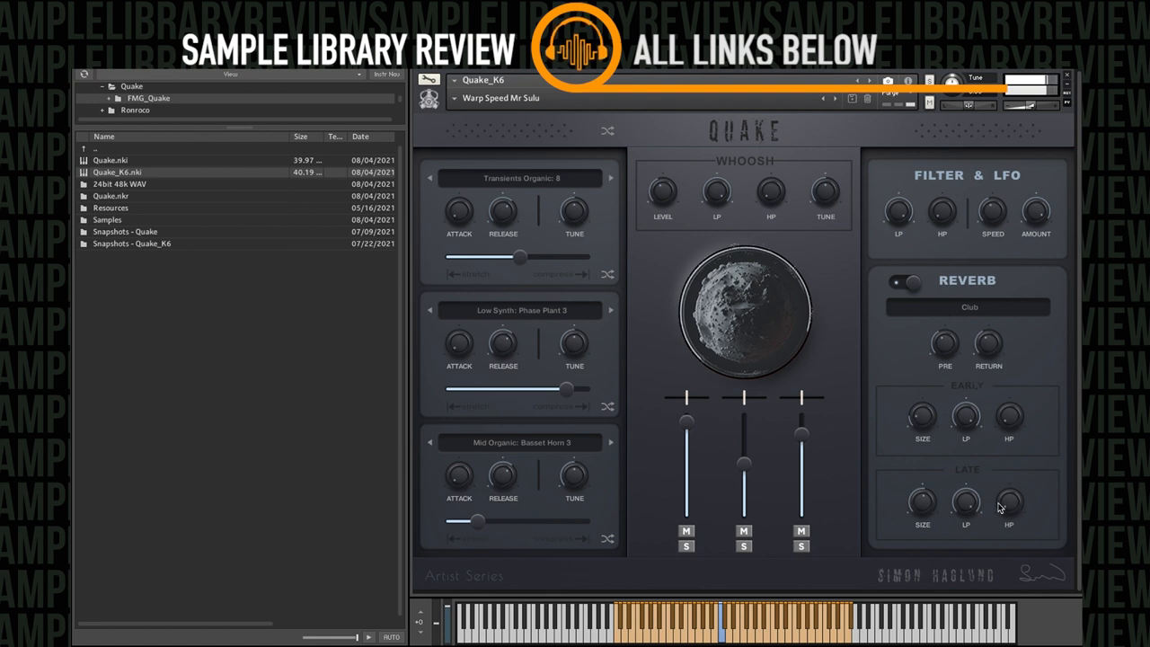
left_click(970, 306)
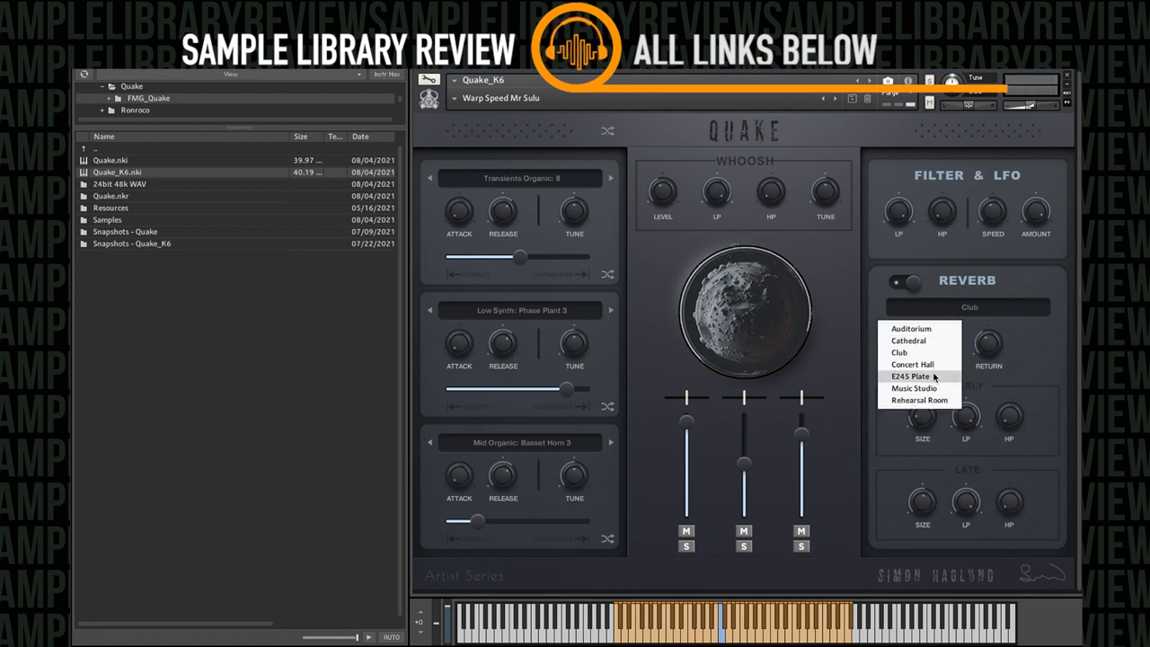
left_click(911, 376)
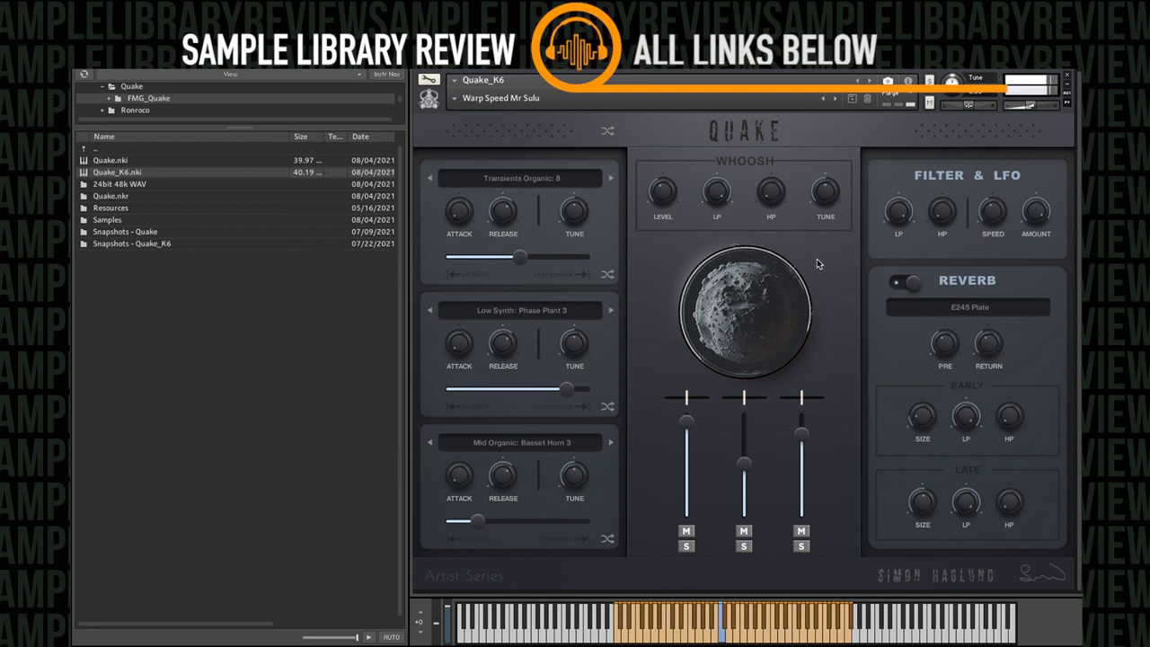
mouse_move(701, 528)
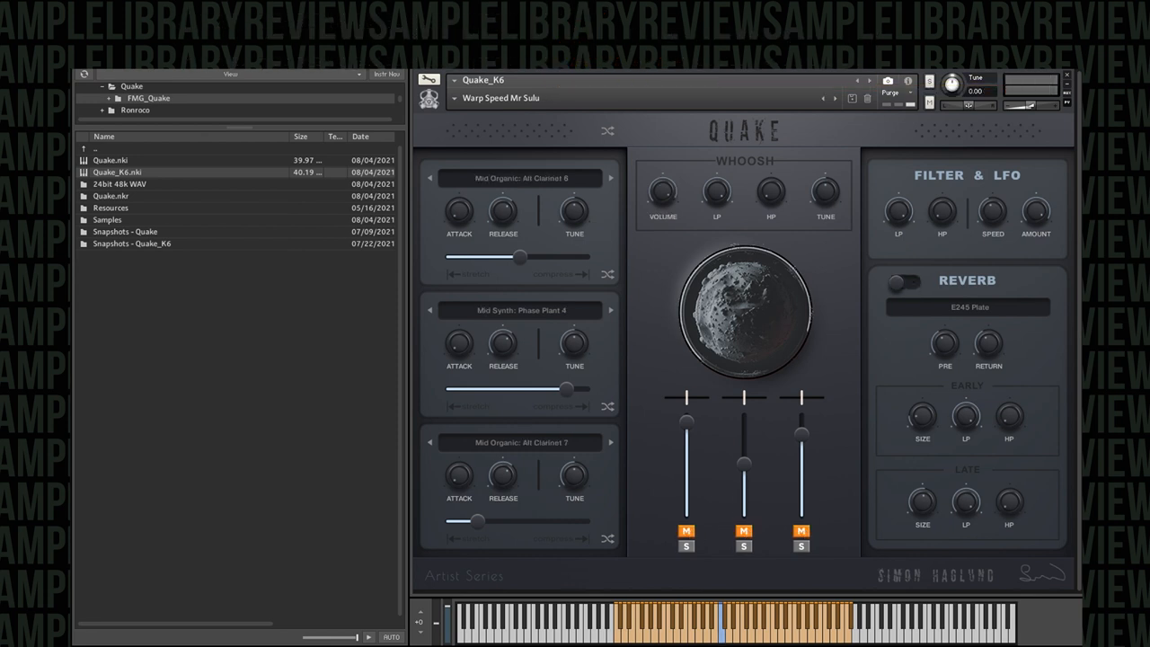
mouse_move(664, 201)
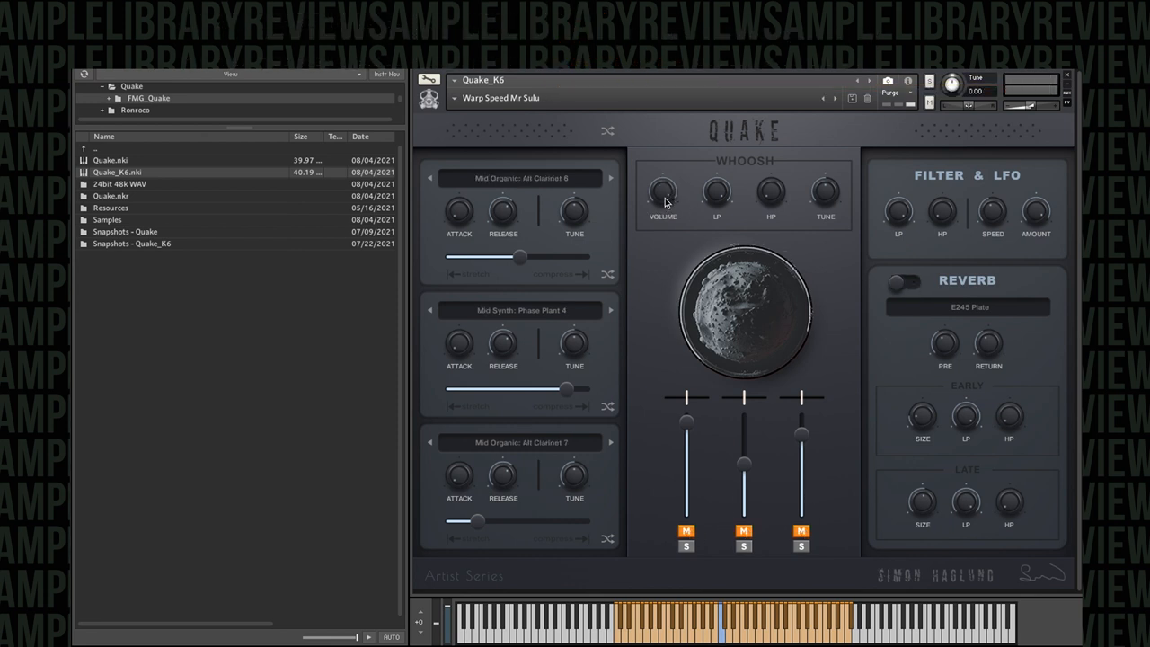
Lower the Whoosh VOLUME knob slightly to reduce the whoosh level
left_click_drag(663, 185, 663, 194)
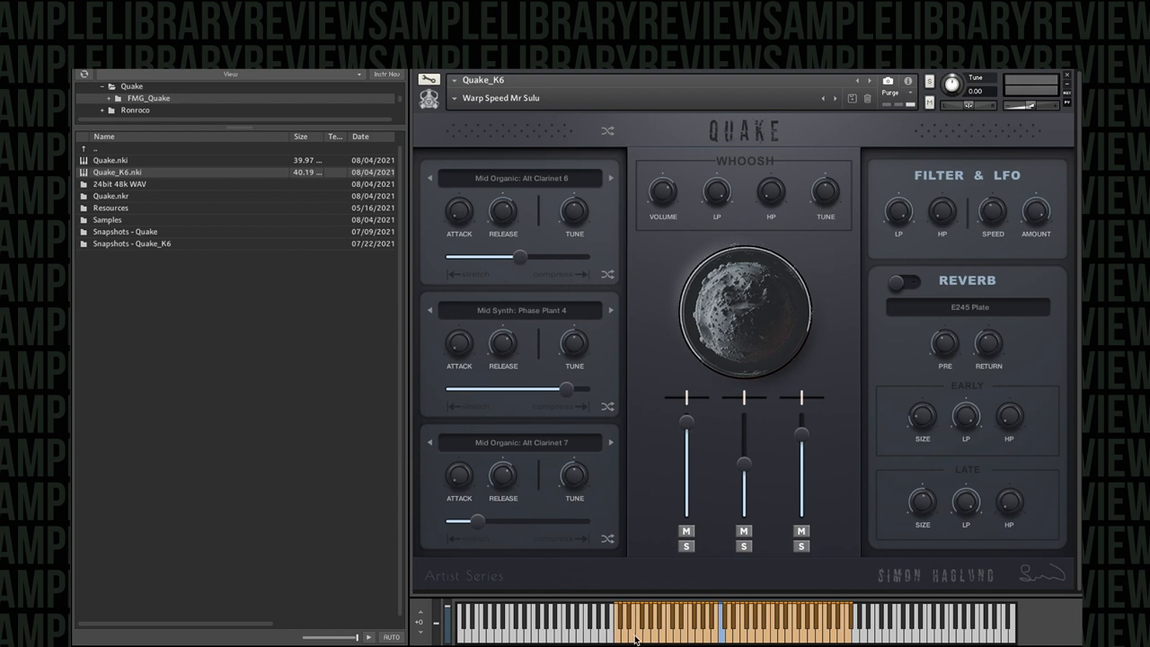
mouse_move(659, 625)
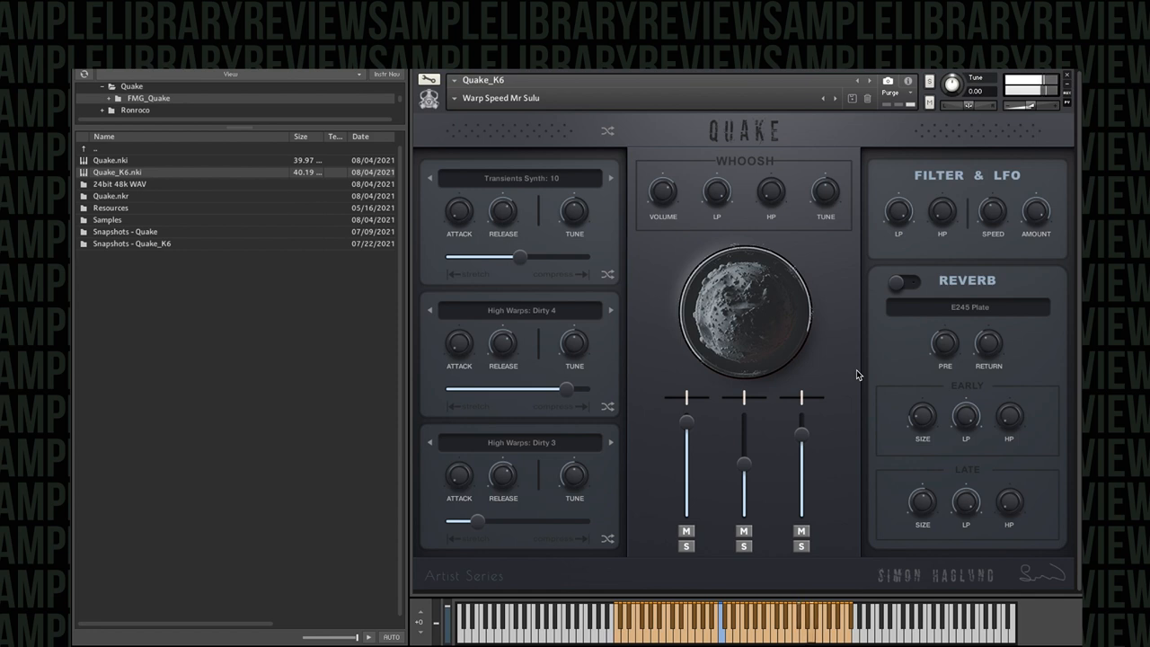
Mute the layer channels so all three layers are silenced
left_click(801, 532)
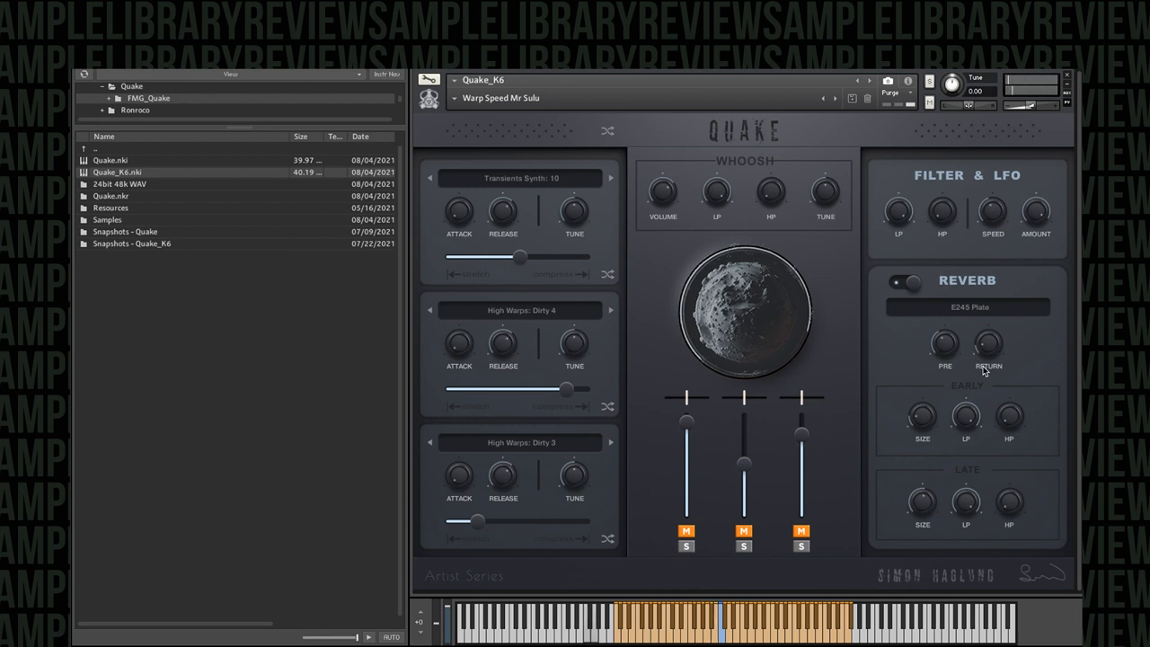
mouse_move(854, 298)
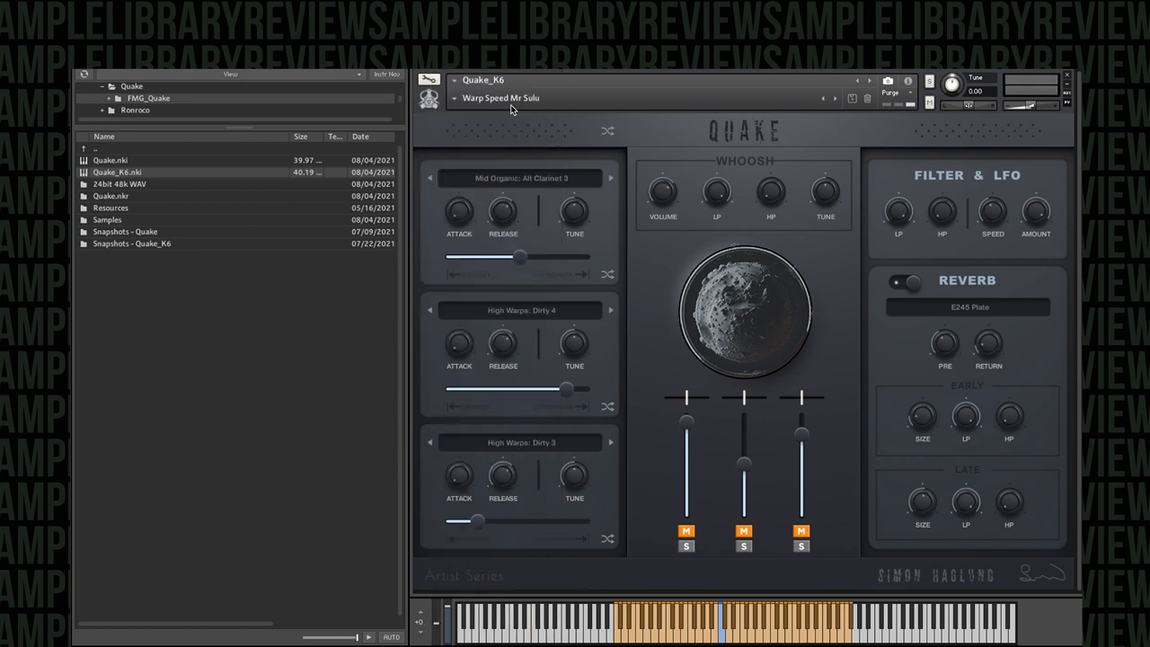
Unmute the layers and load Low Organic: Cello into the middle layer
left_click(686, 532)
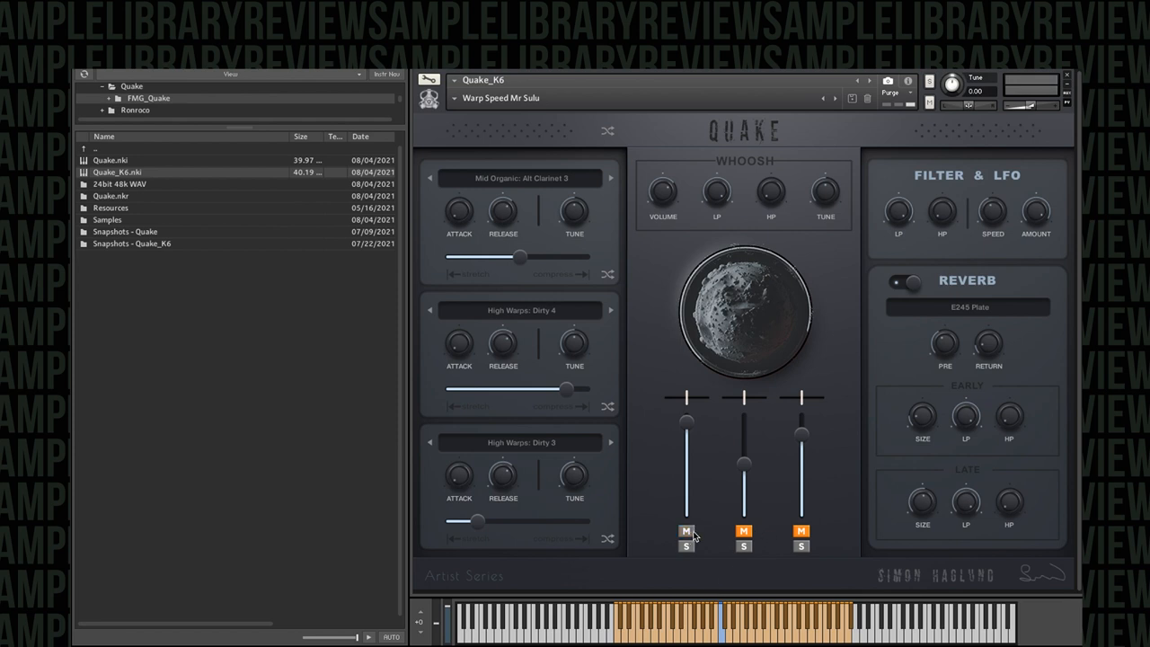
mouse_move(645, 212)
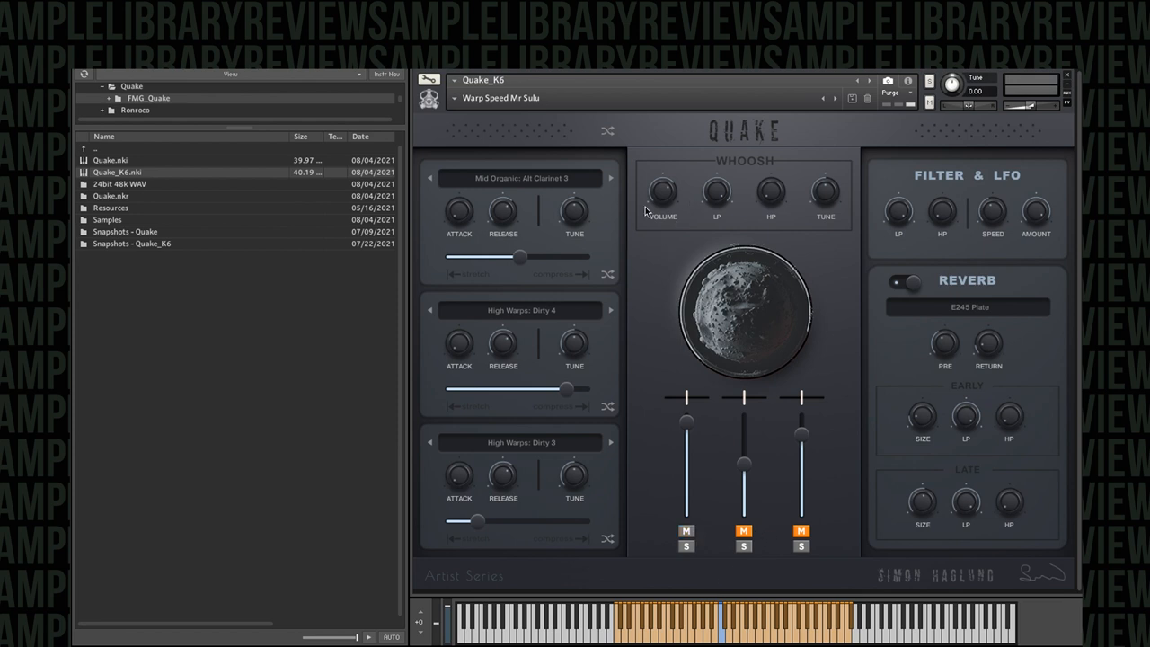
mouse_move(629, 312)
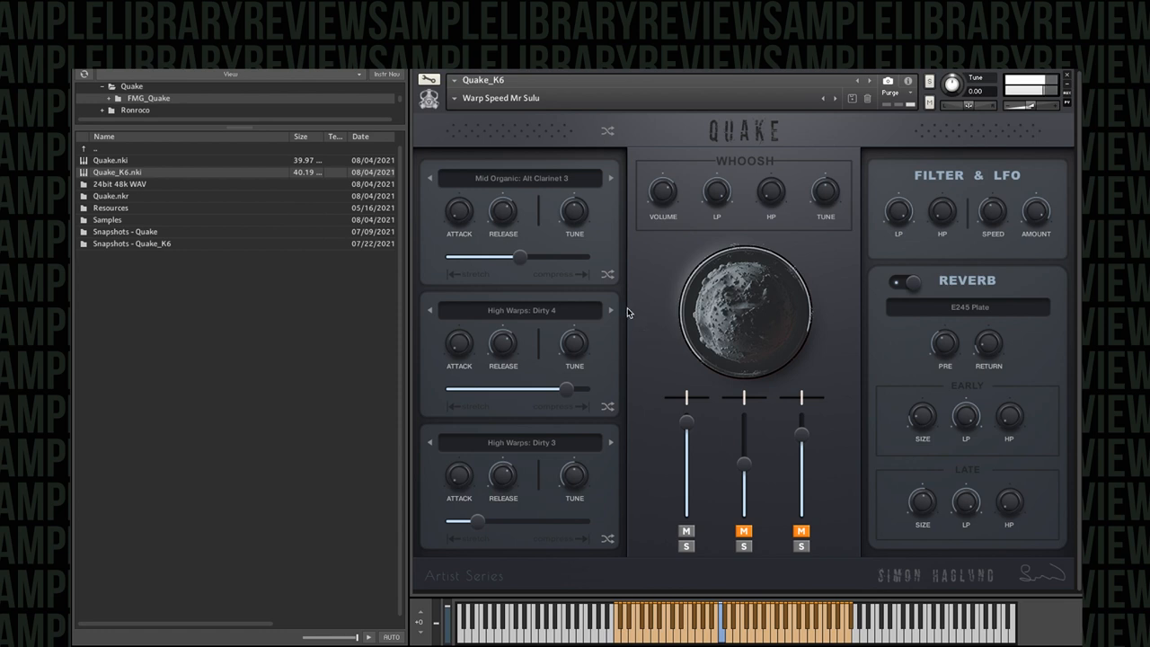
left_click_drag(521, 259, 488, 258)
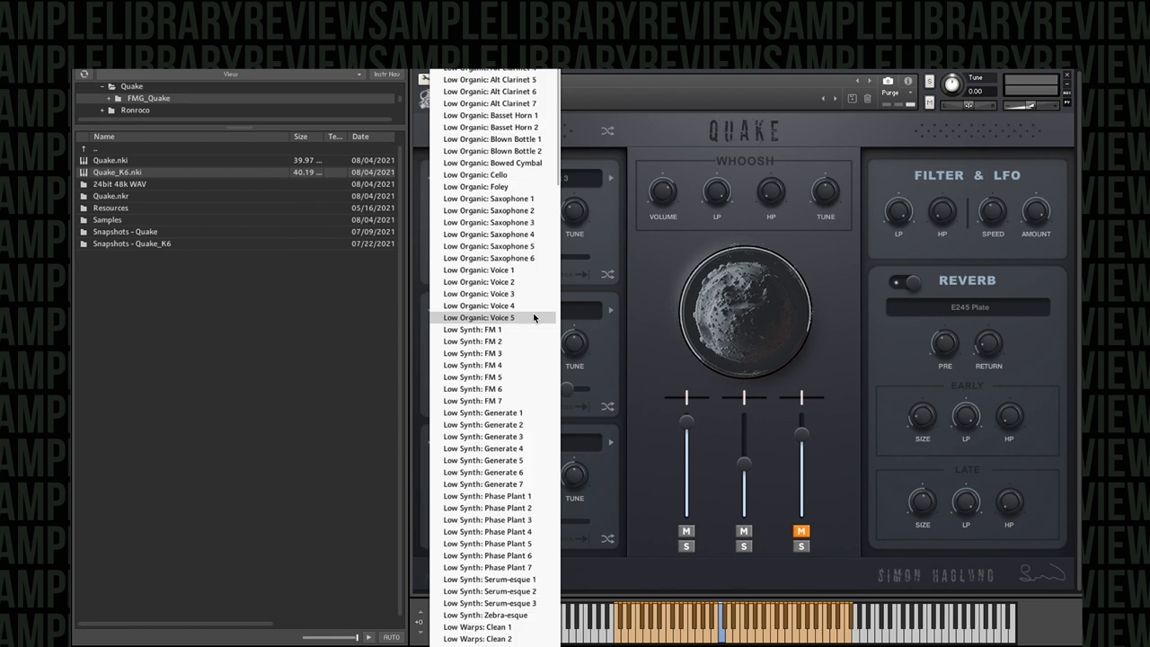
mouse_move(499, 187)
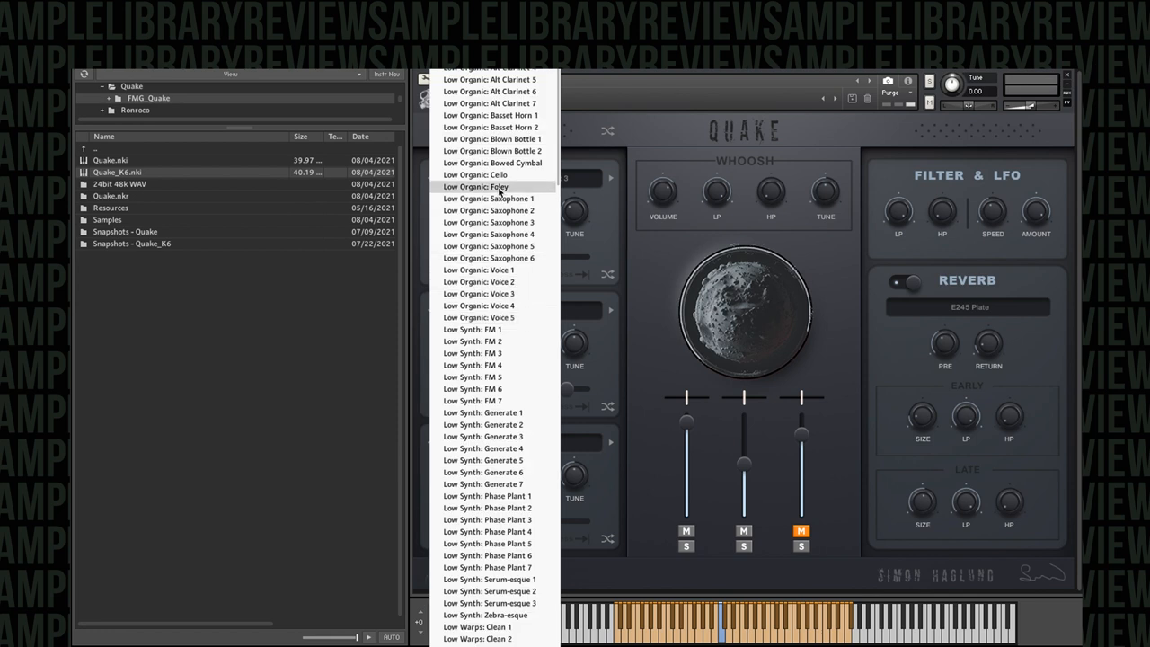
left_click(474, 185)
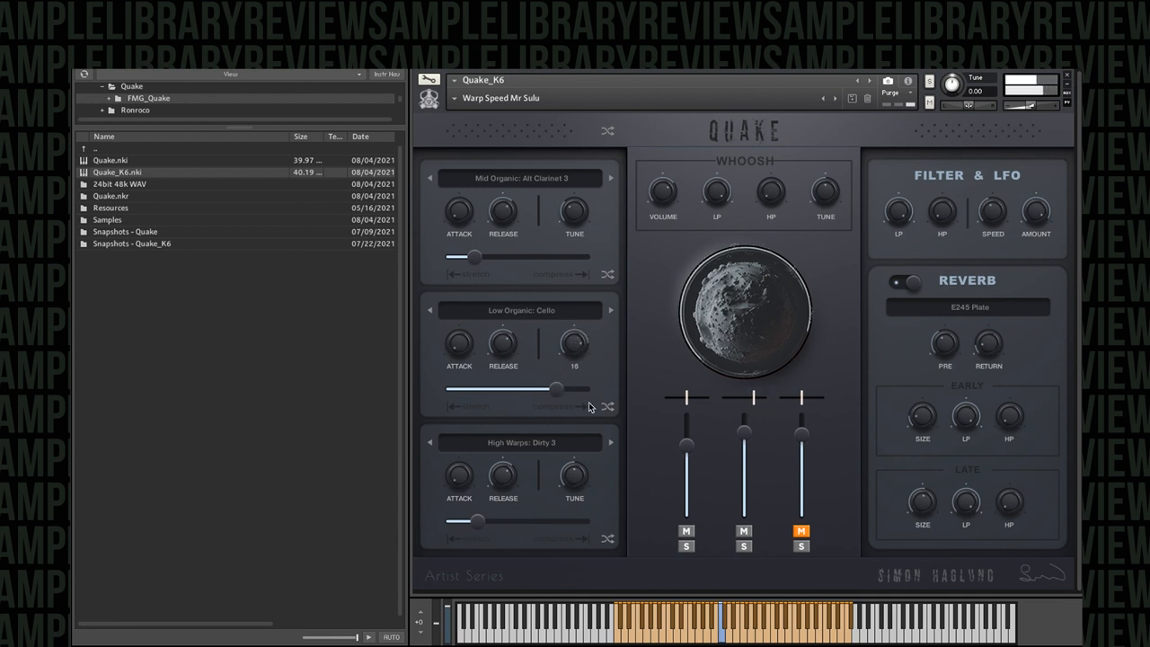
mouse_move(628, 316)
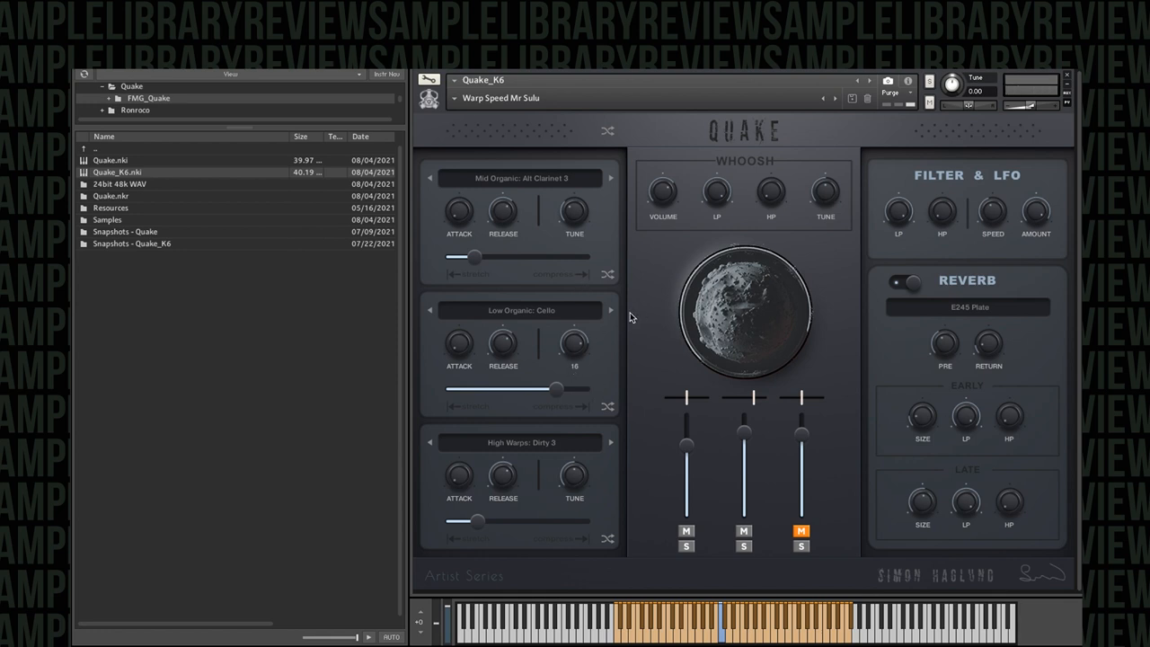
mouse_move(651, 298)
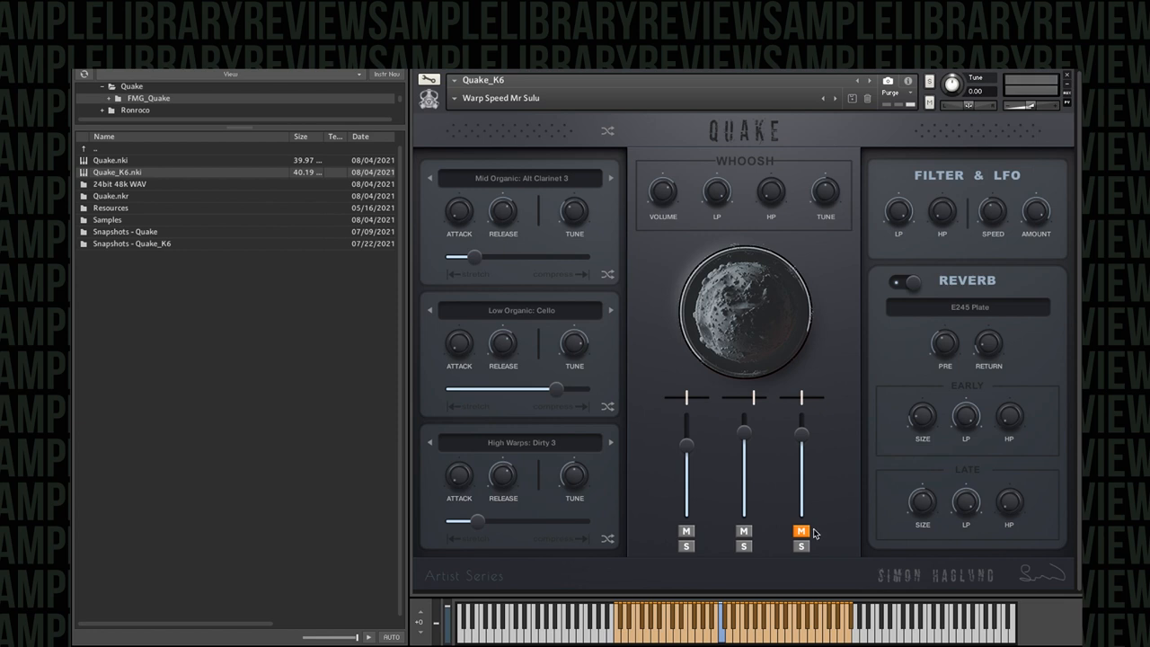
left_click(801, 532)
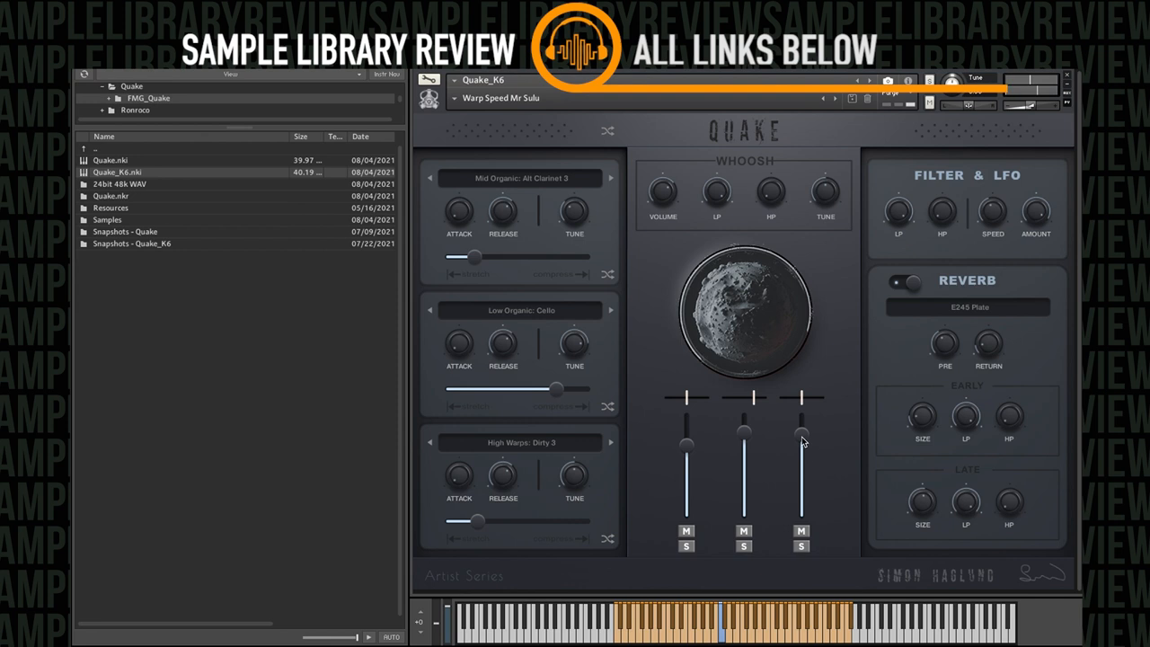
Lower the third layer's fader and switch the reverb type to Cathedral
left_click_drag(801, 436, 801, 471)
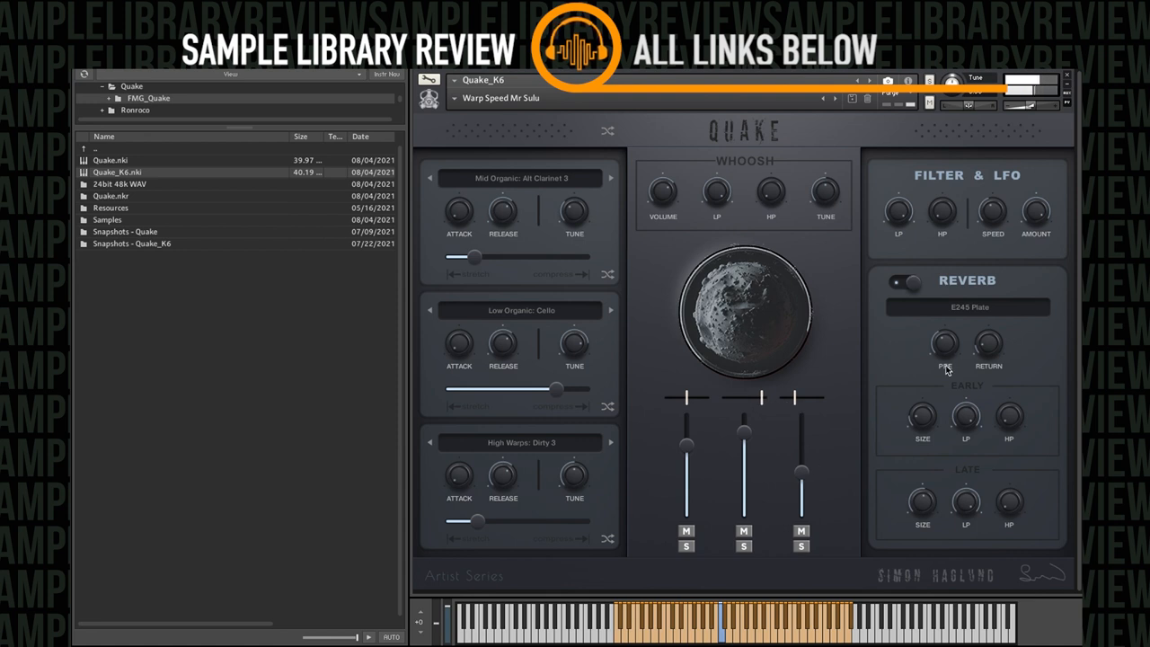
left_click(966, 307)
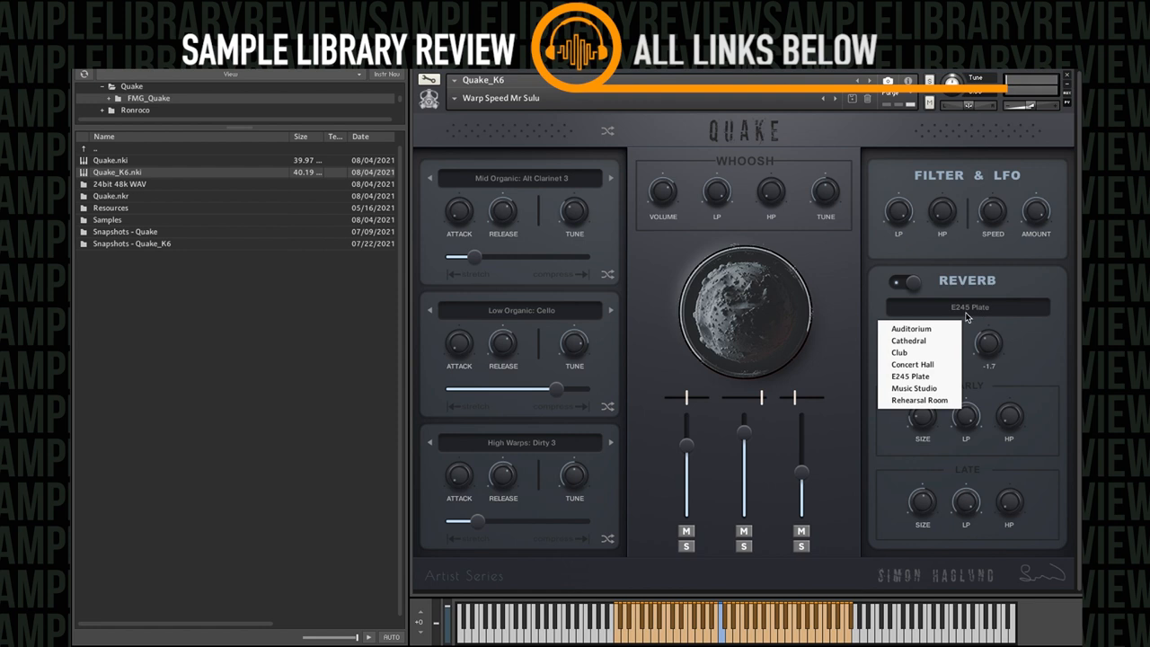
left_click(909, 339)
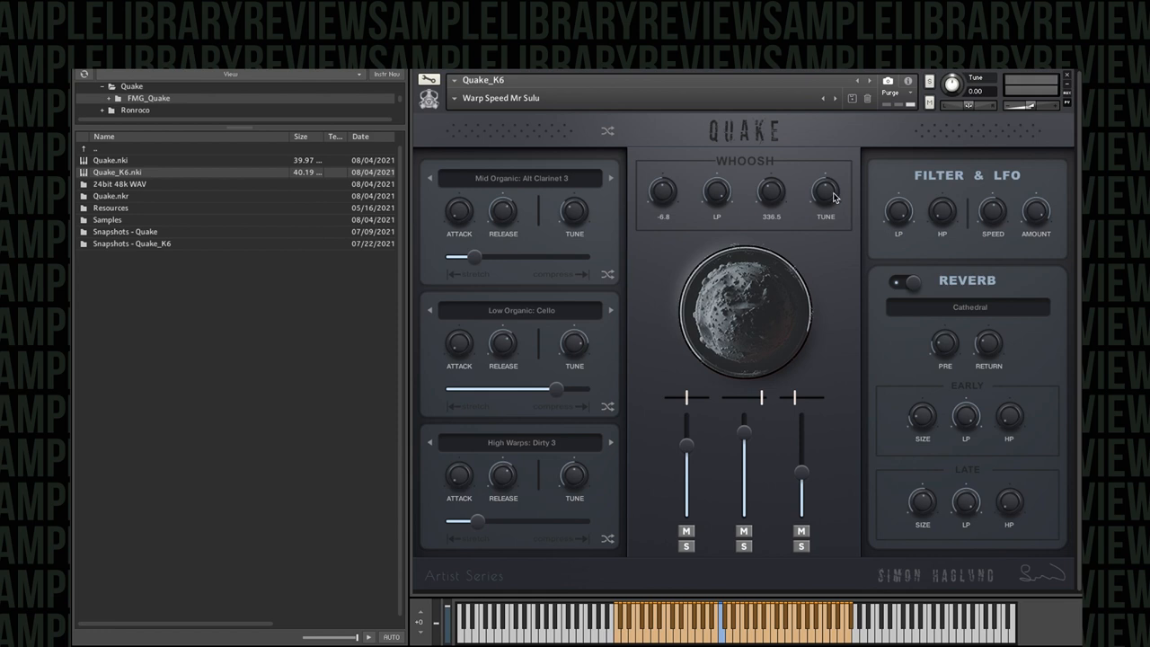
Retune the whoosh HP and LP filter cutoff knobs
left_click_drag(824, 191, 824, 216)
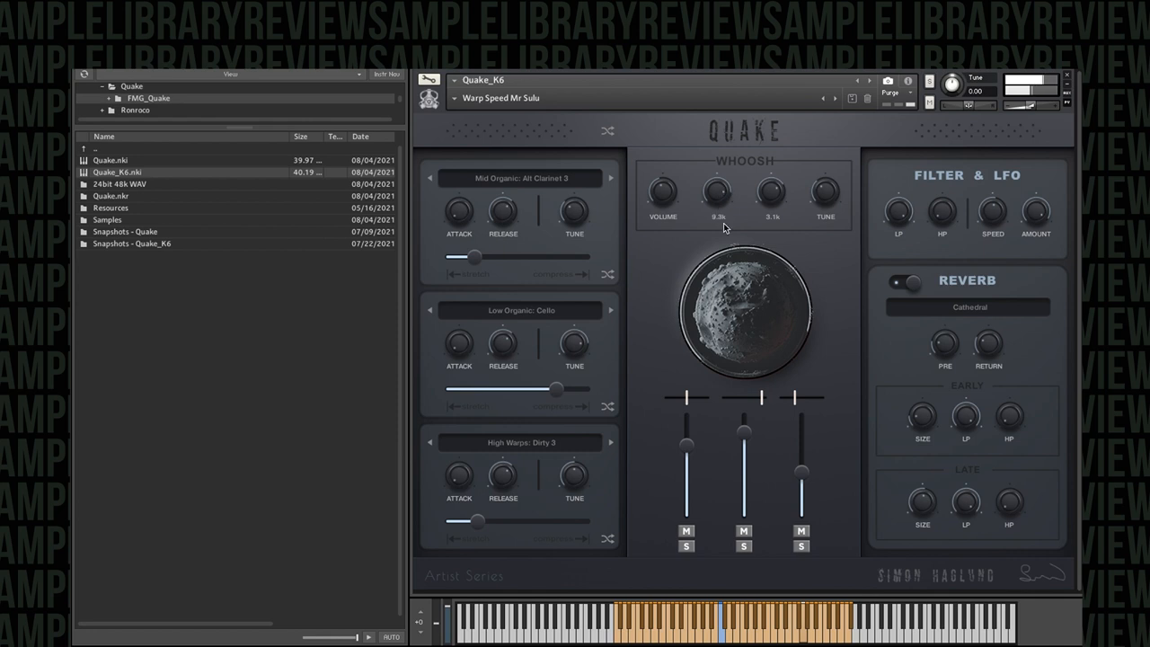
left_click_drag(719, 191, 719, 206)
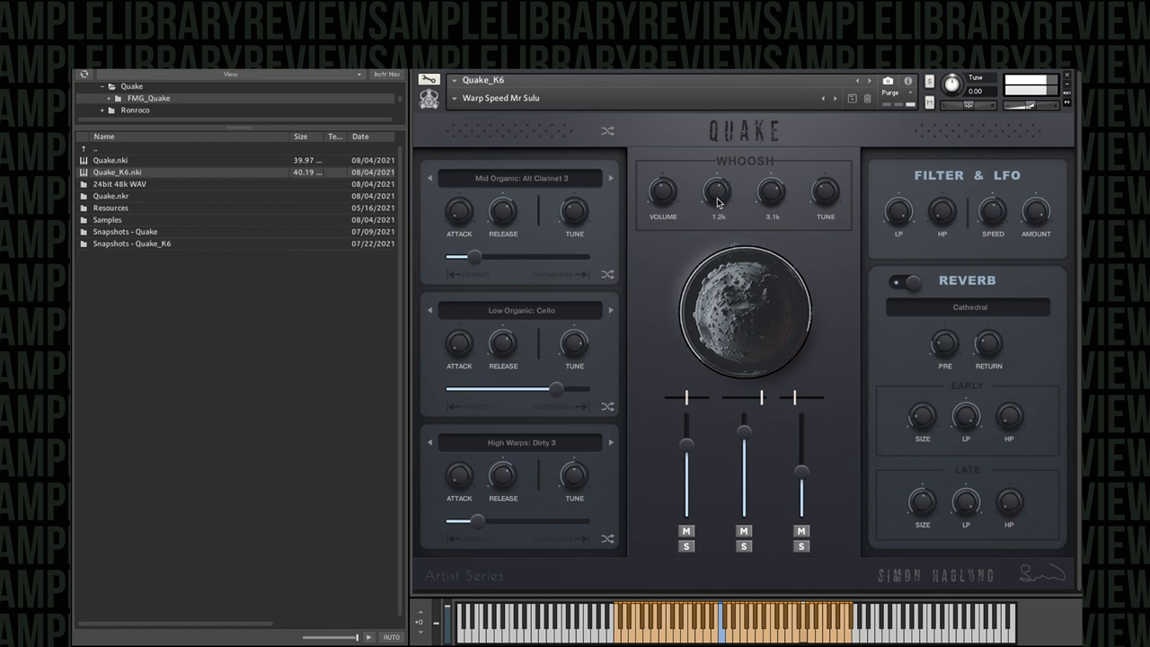